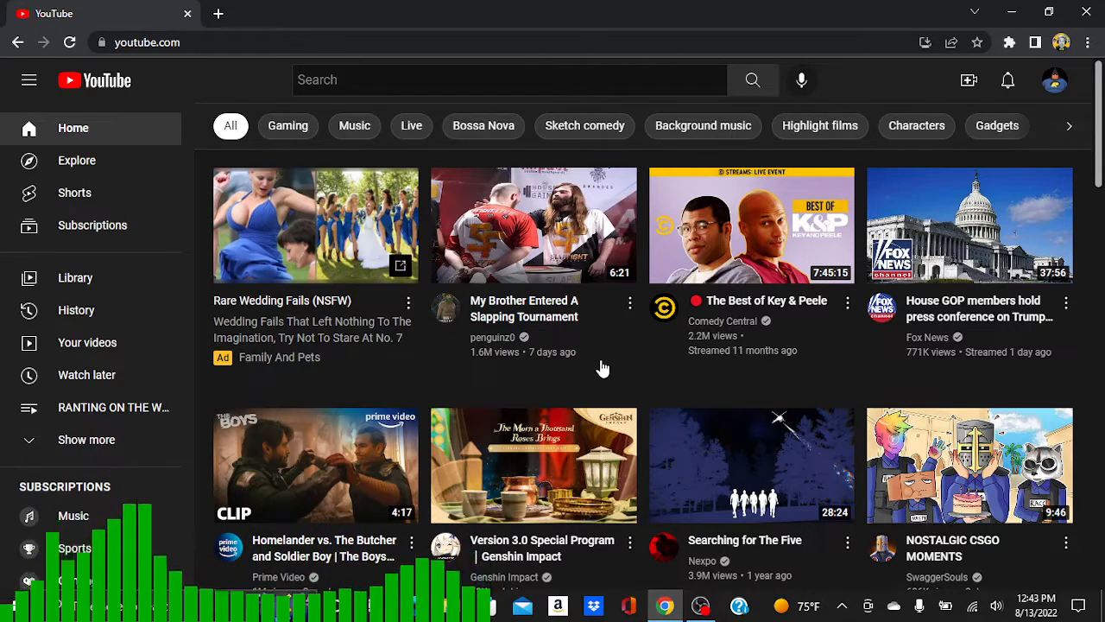
Step: Scroll the feed and open the Michael Jackson Live At Wembley (July 16, 1988) concert video
scroll(down, 3)
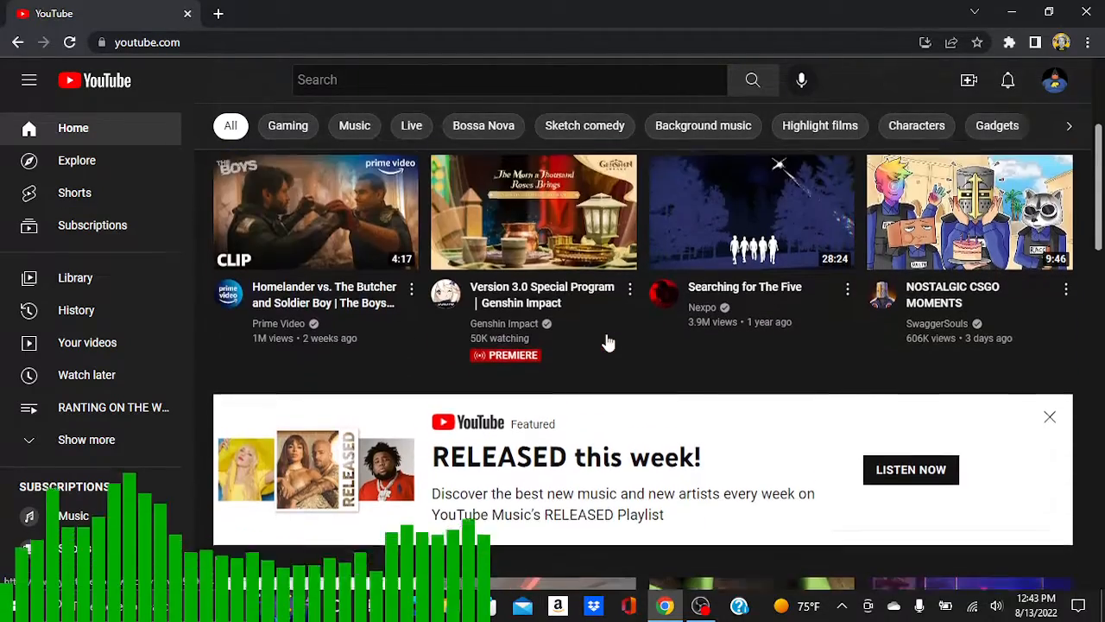
scroll(down, 3)
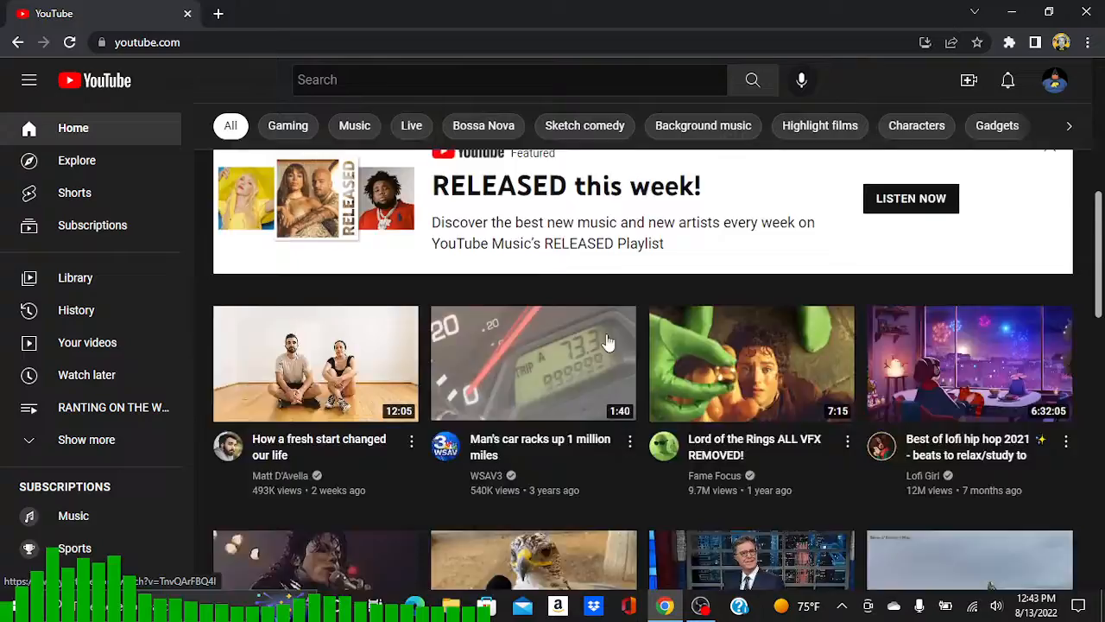
scroll(down, 3)
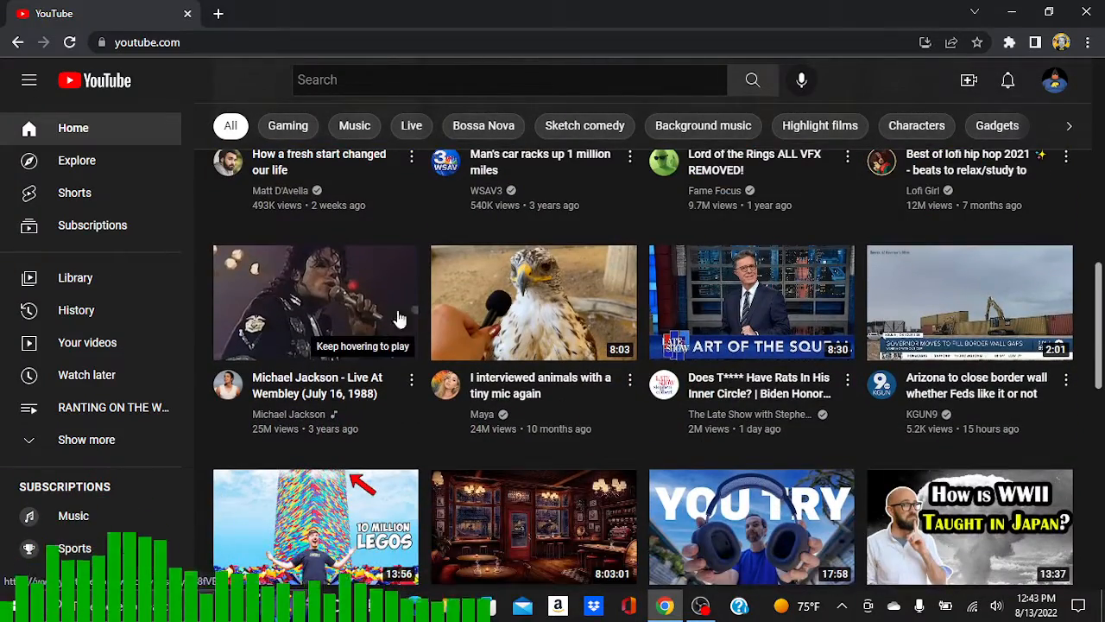
click(316, 302)
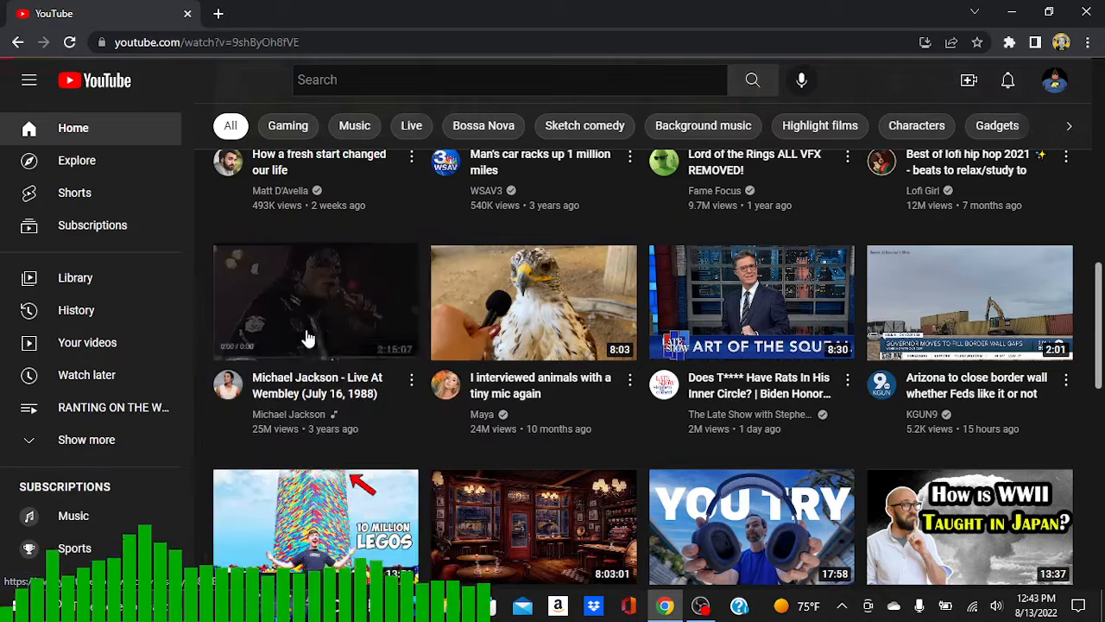
click(316, 301)
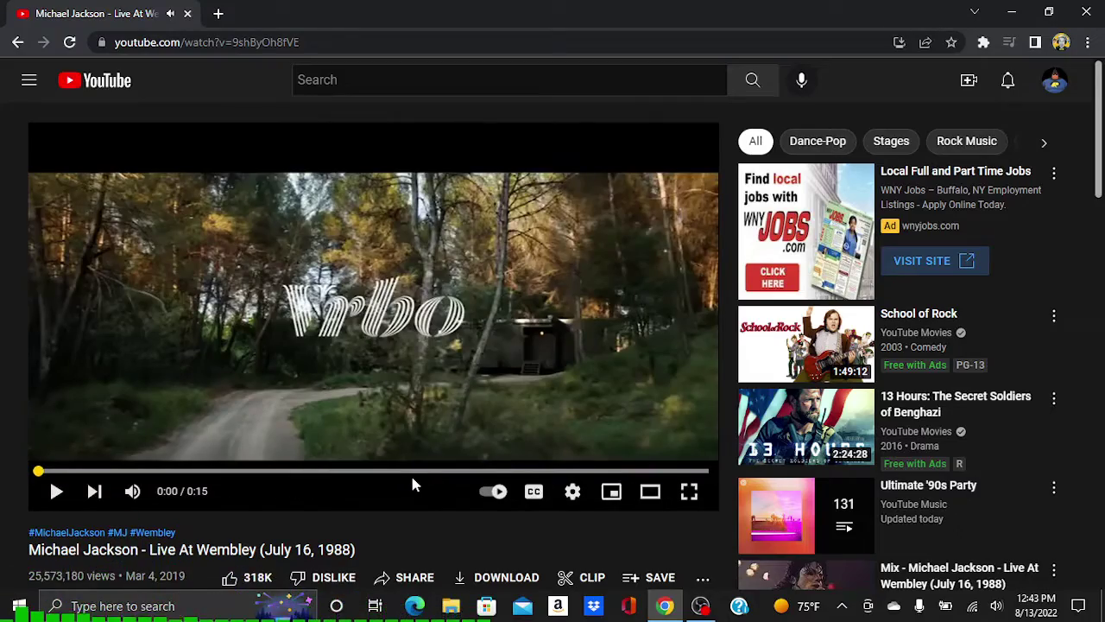
Step: Browse the video's comments, then skip the opening ad so the concert plays
scroll(down, 3)
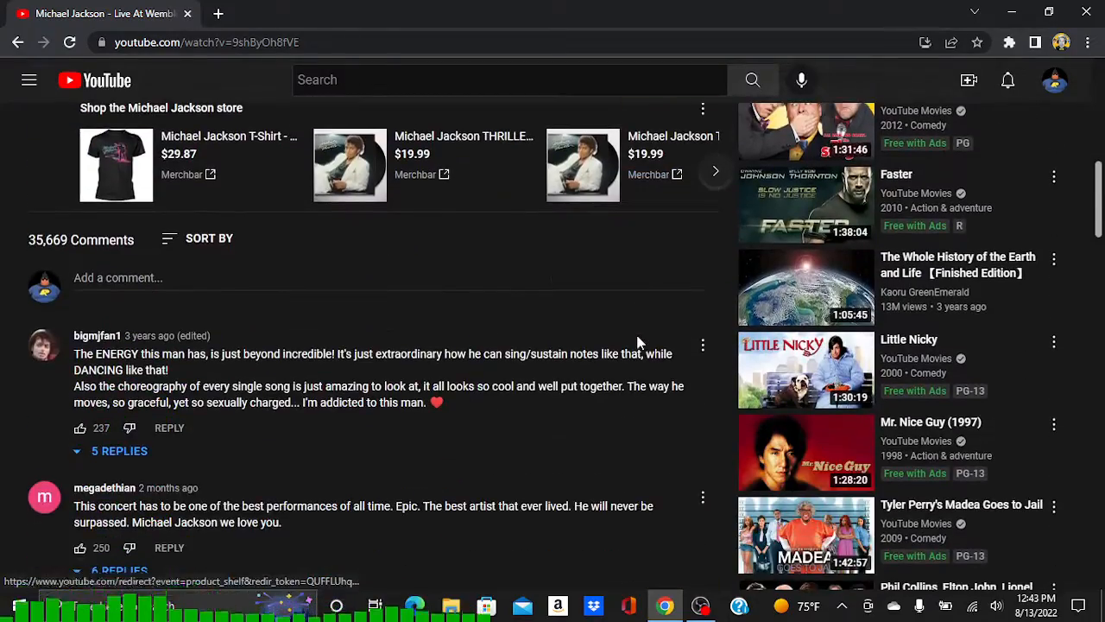
scroll(down, 3)
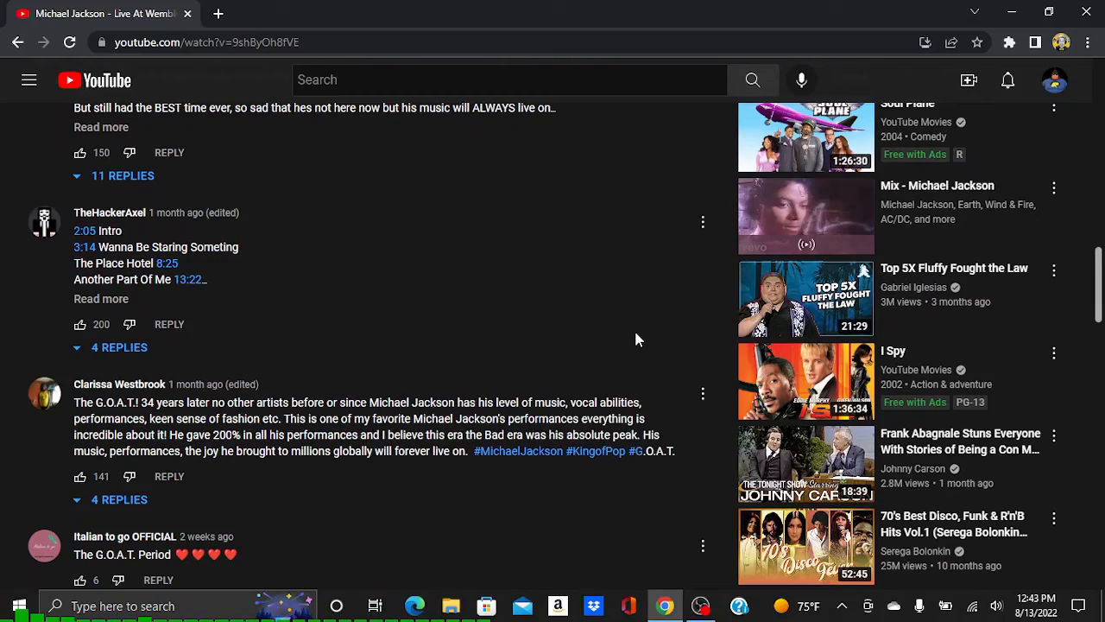
scroll(down, 3)
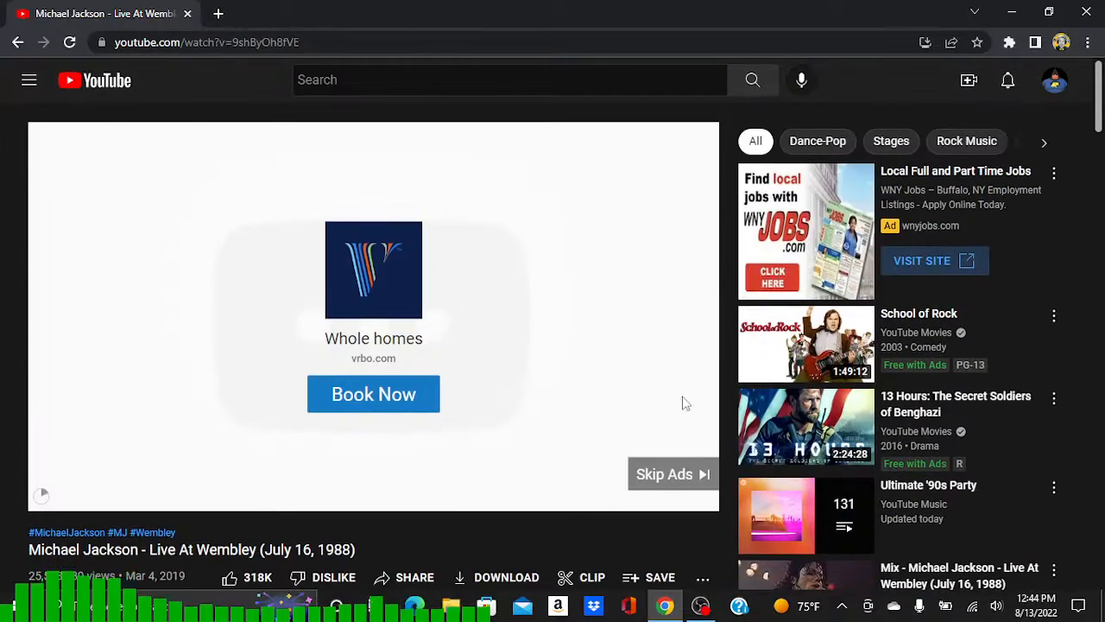
click(673, 474)
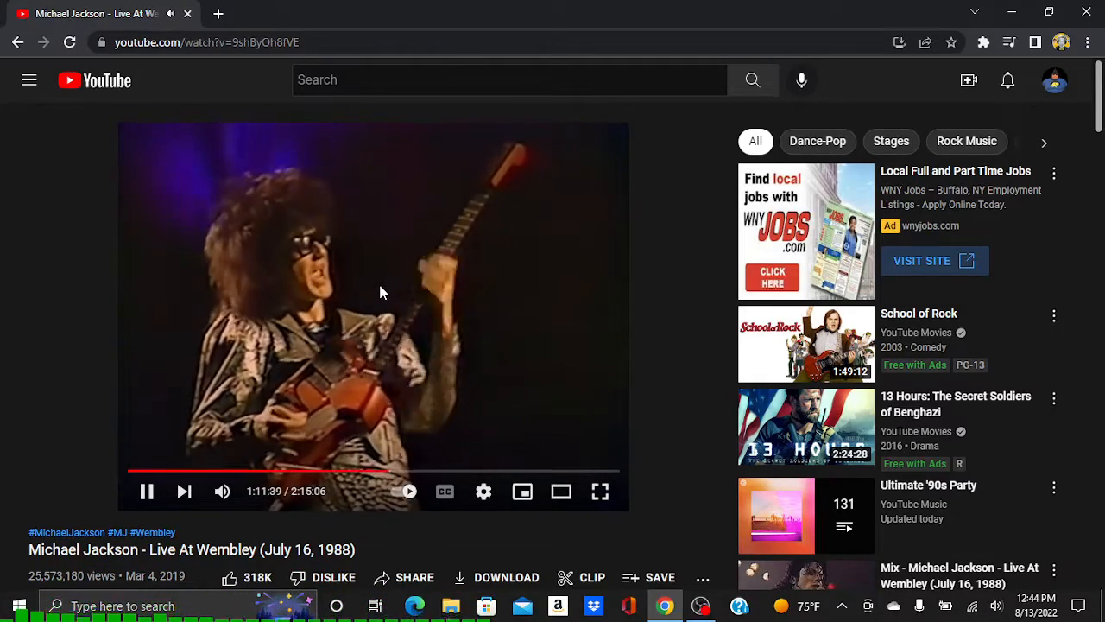
mouse_move(439, 480)
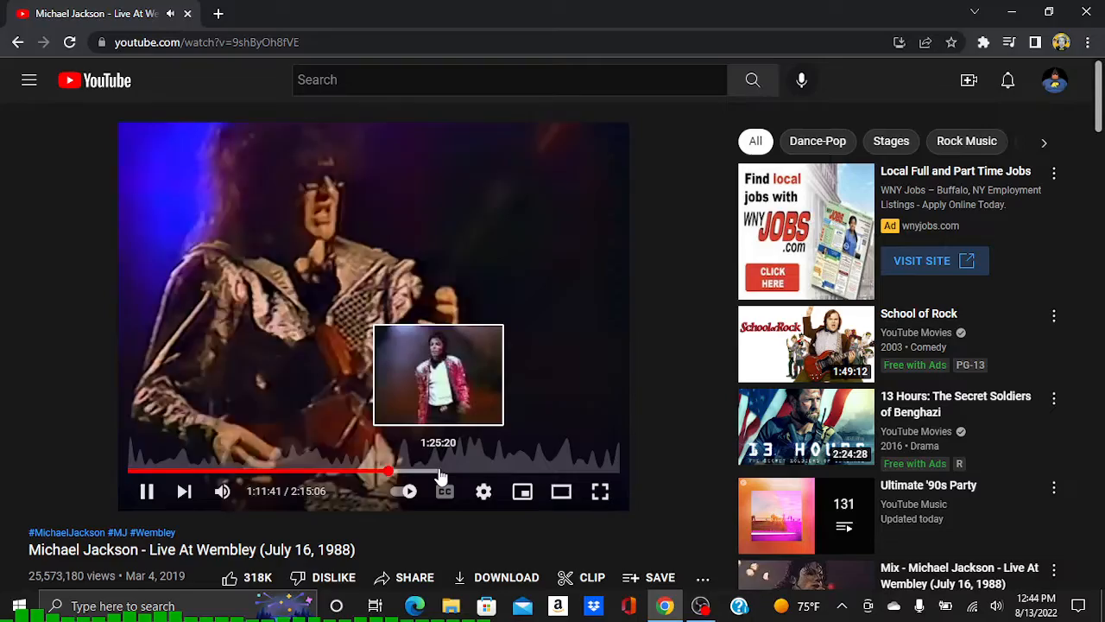
scroll(down, 3)
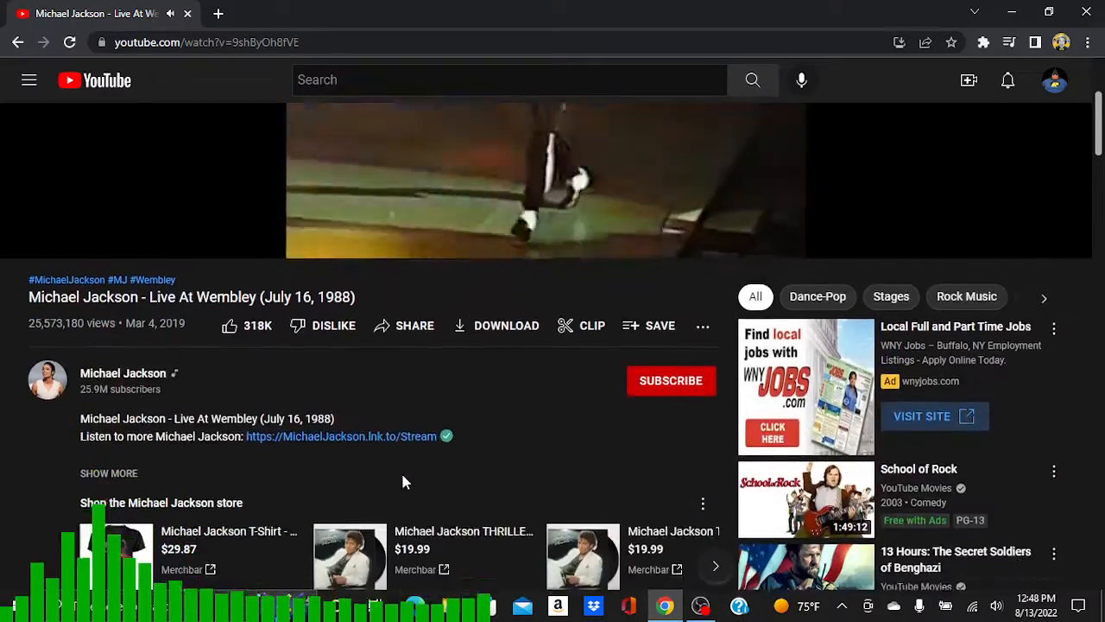
scroll(down, 3)
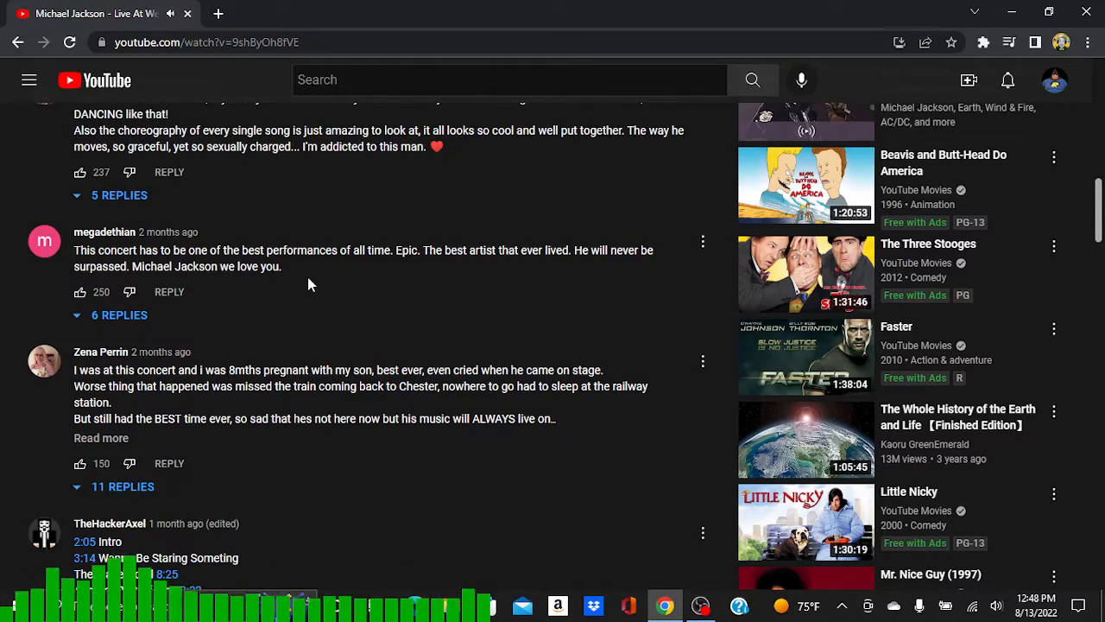
scroll(down, 3)
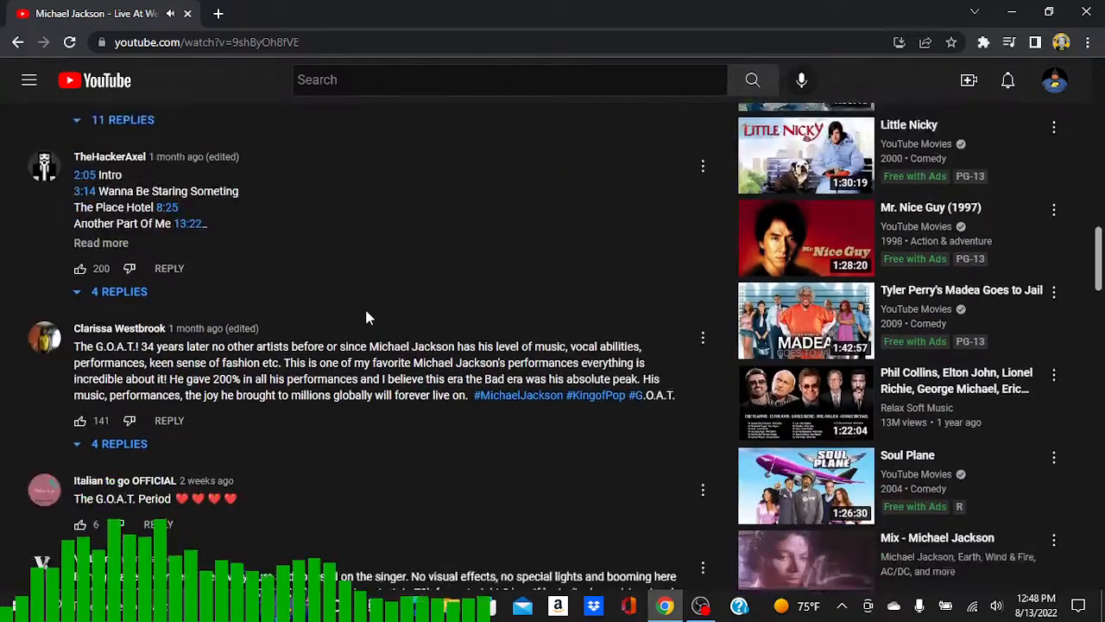
scroll(down, 3)
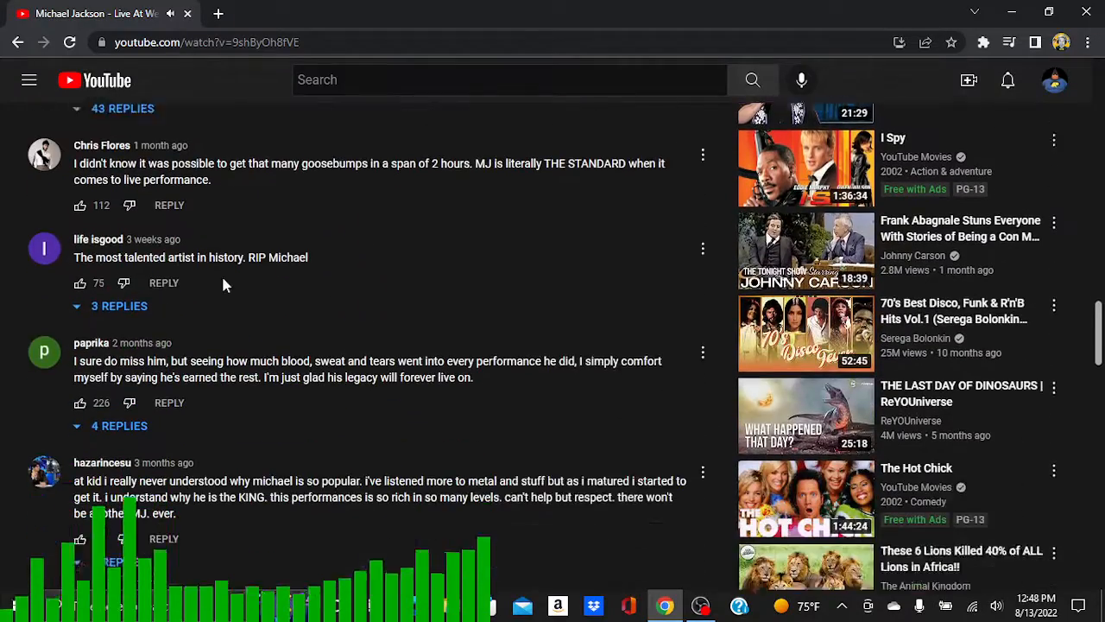
scroll(down, 3)
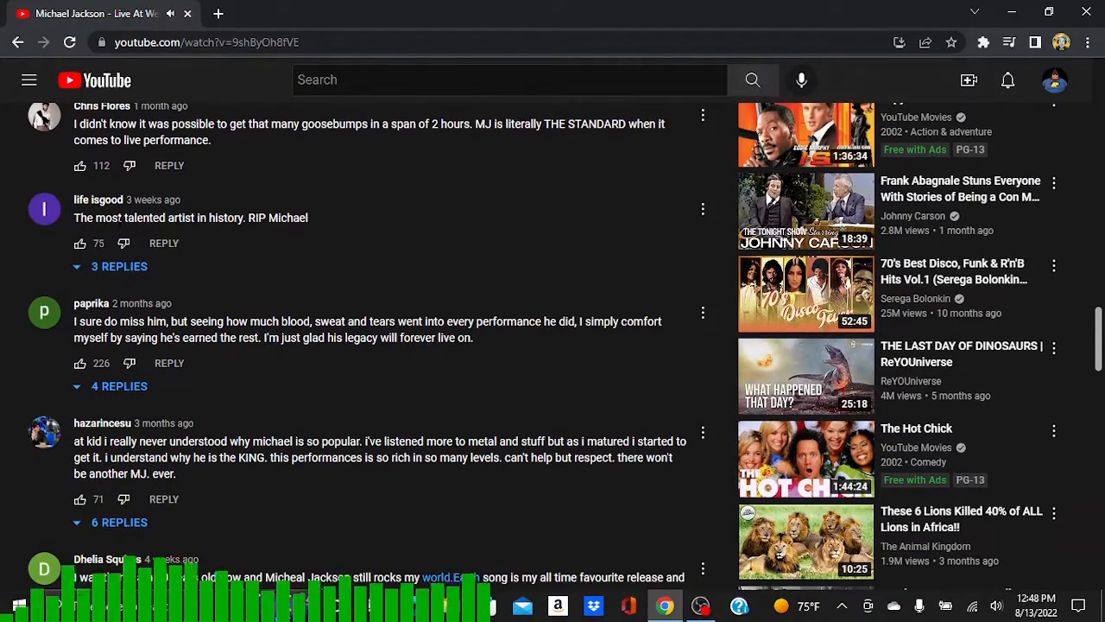
scroll(down, 3)
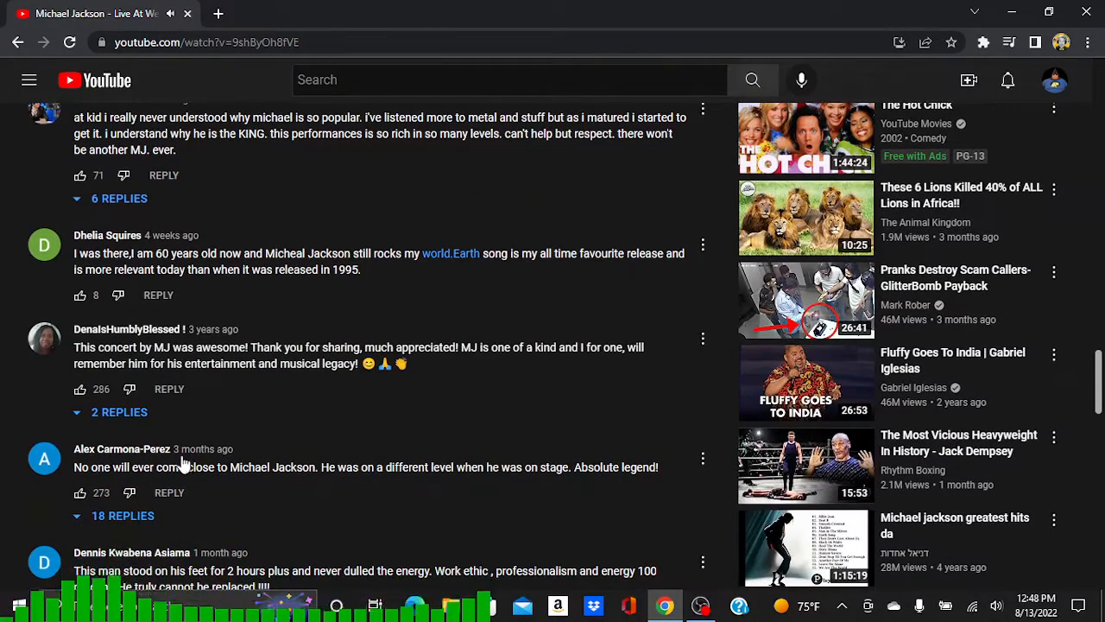
scroll(down, 3)
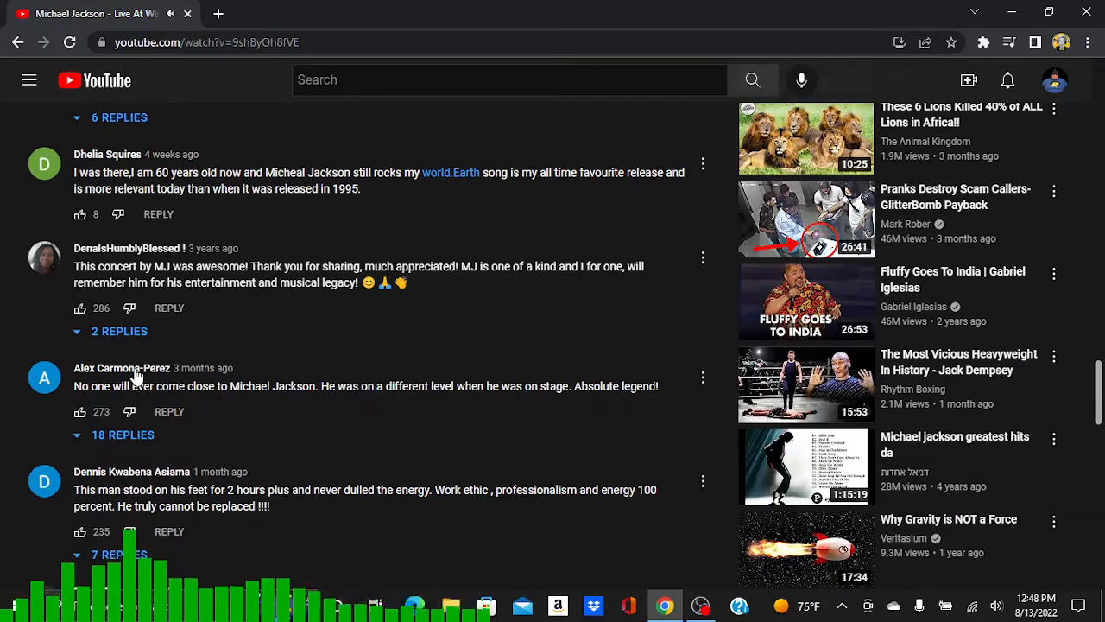
scroll(down, 3)
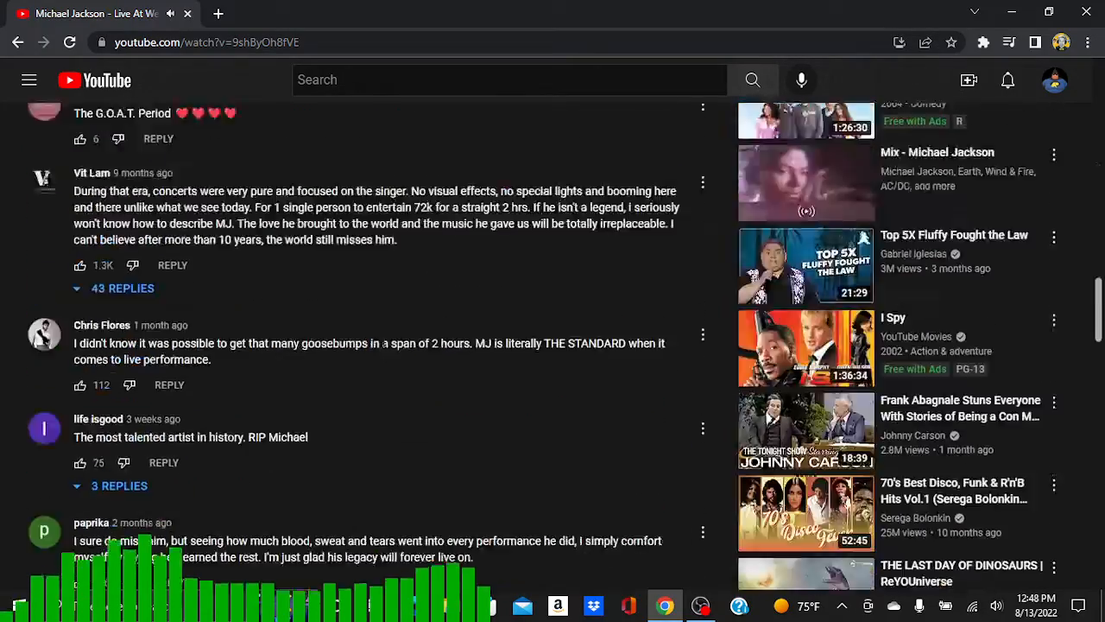
scroll(up, 3)
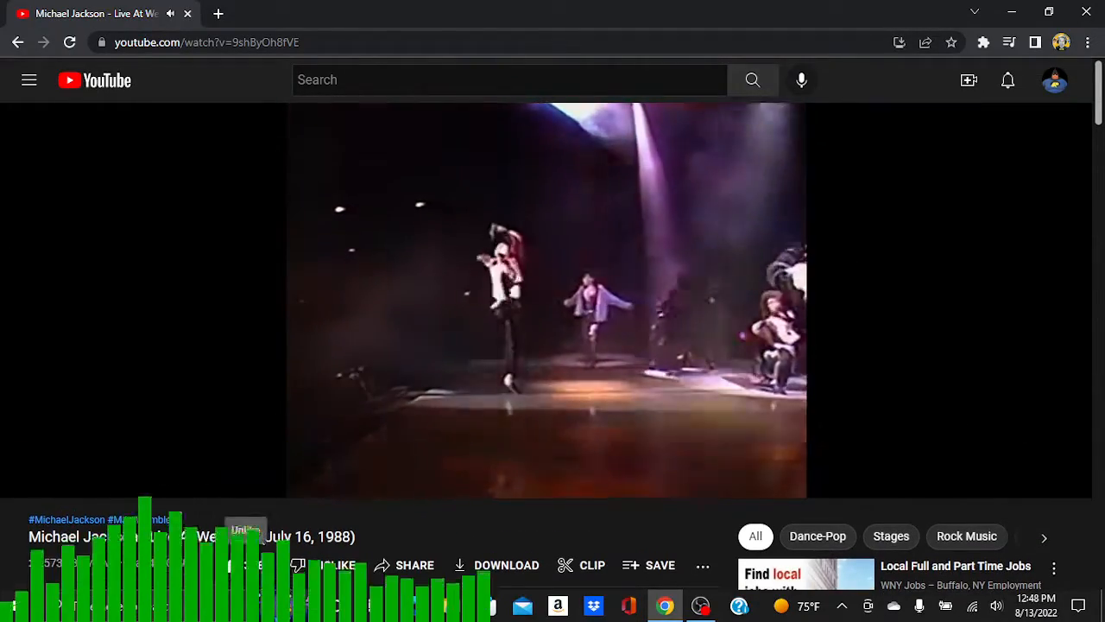
mouse_move(498, 324)
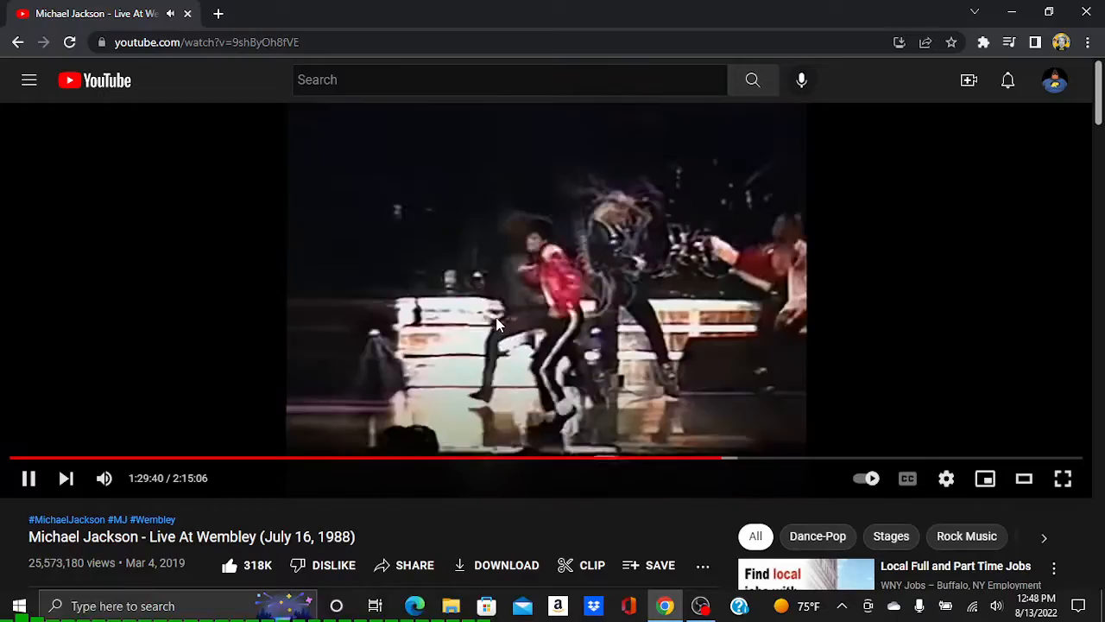
scroll(down, 3)
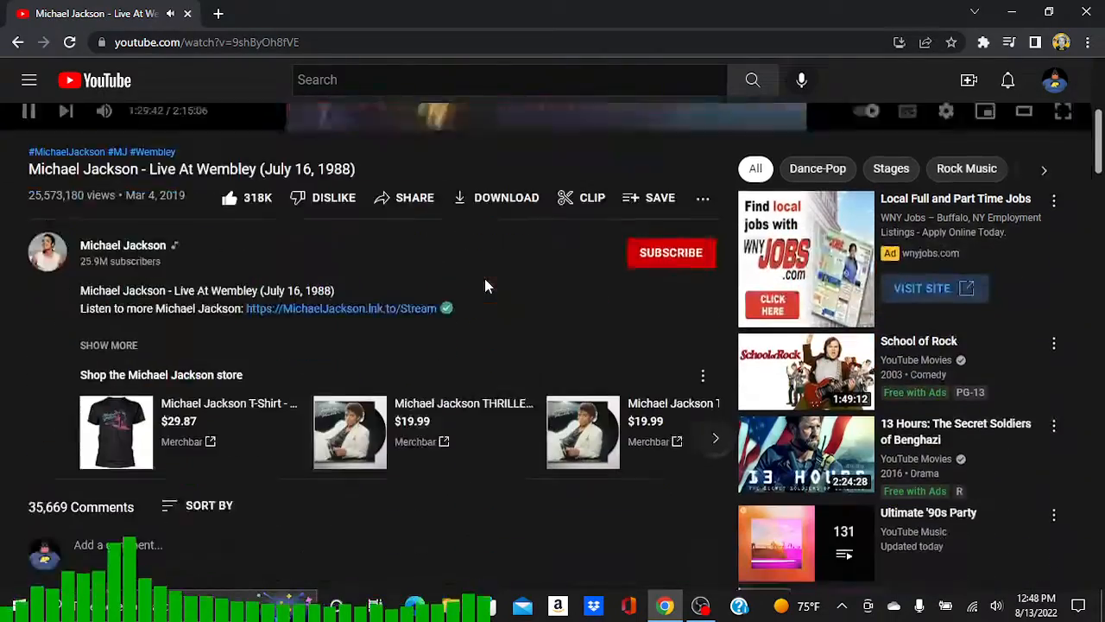
scroll(down, 3)
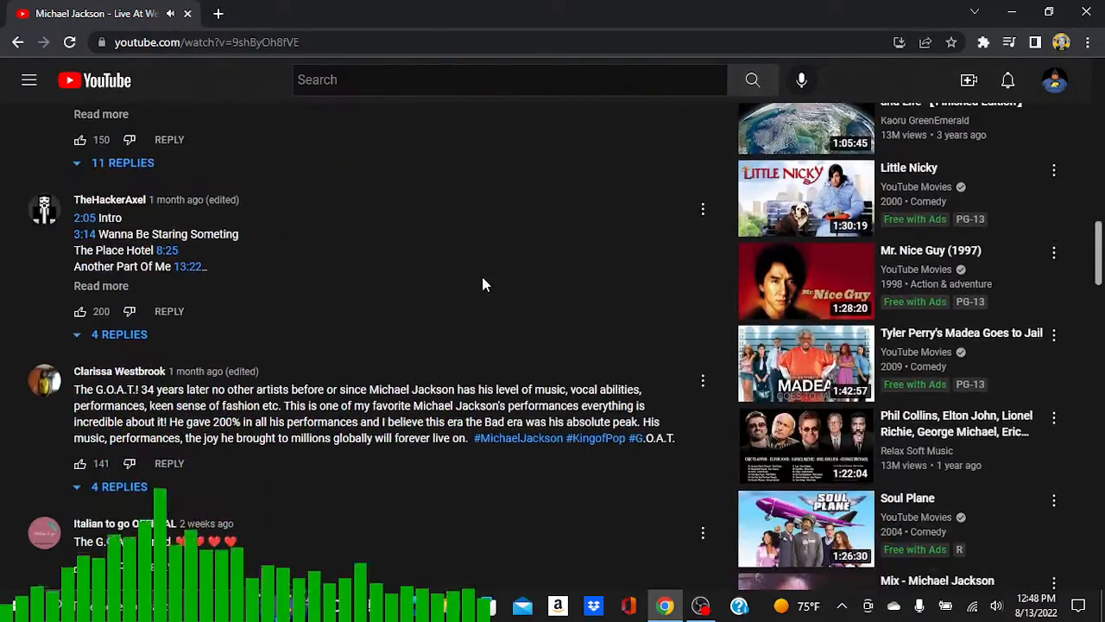
scroll(up, 3)
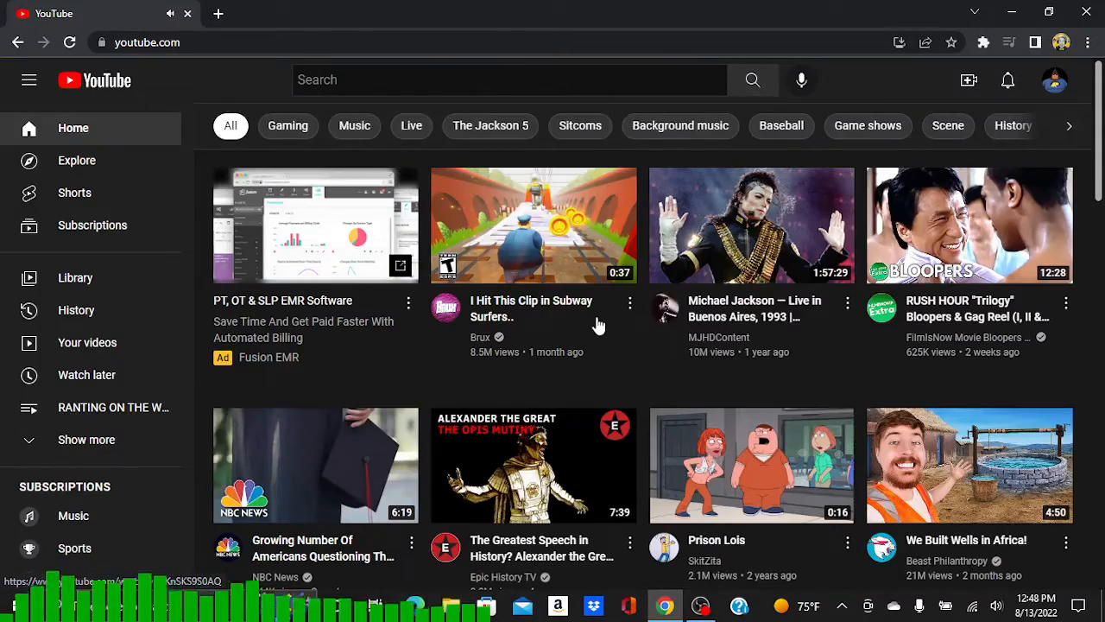
Step: Scroll far down the home feed to reach the 'LIVE: Latest news headlines and live events | ABC News' thumbnail
scroll(down, 3)
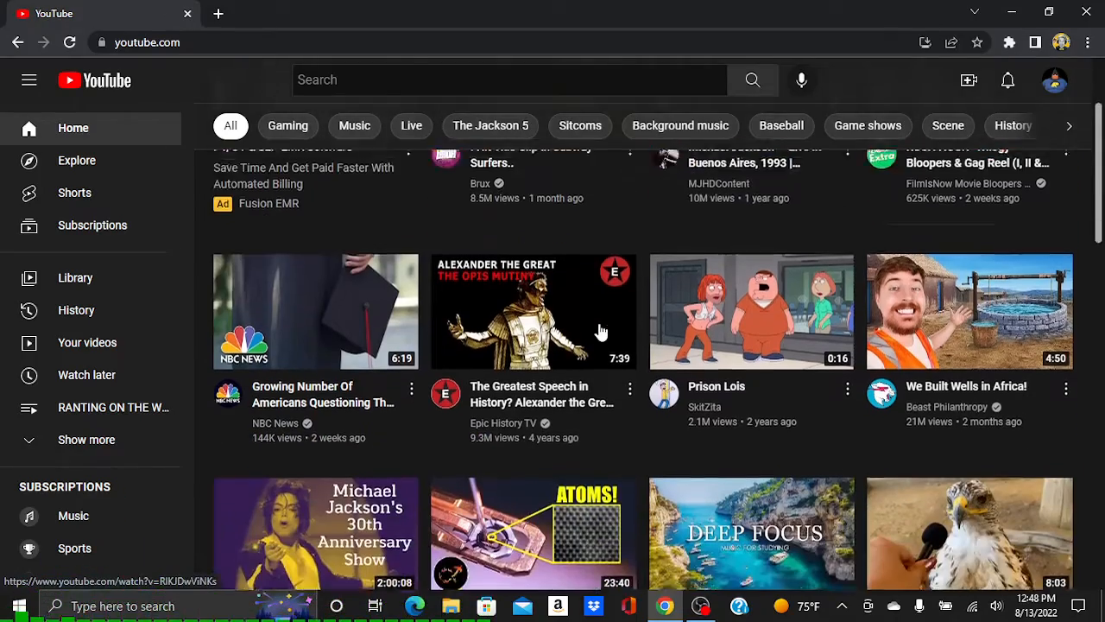
scroll(down, 3)
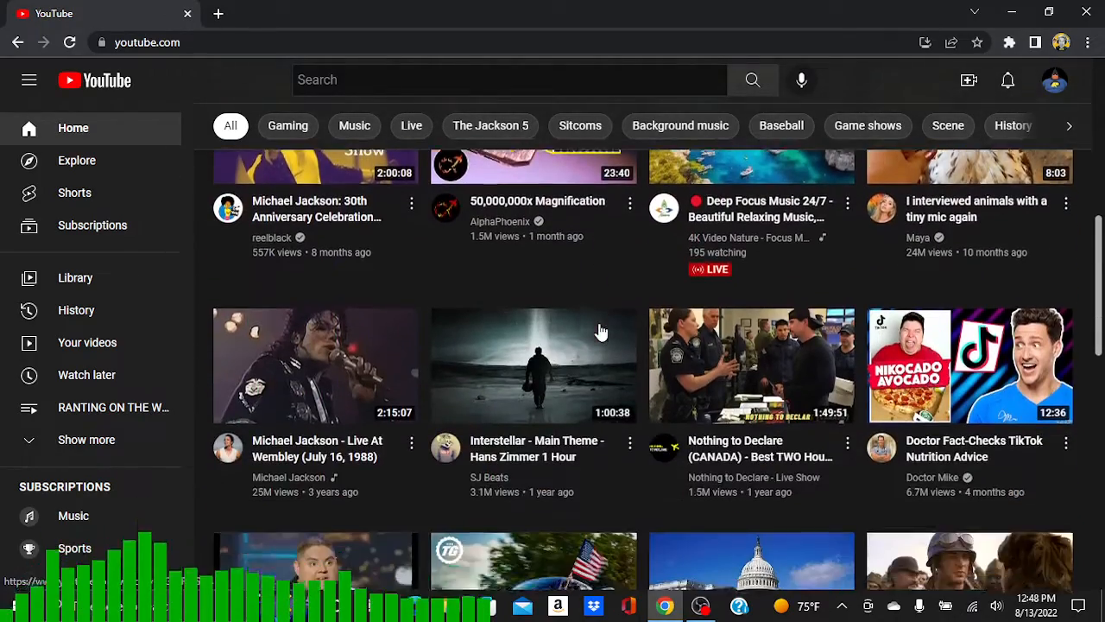
scroll(down, 3)
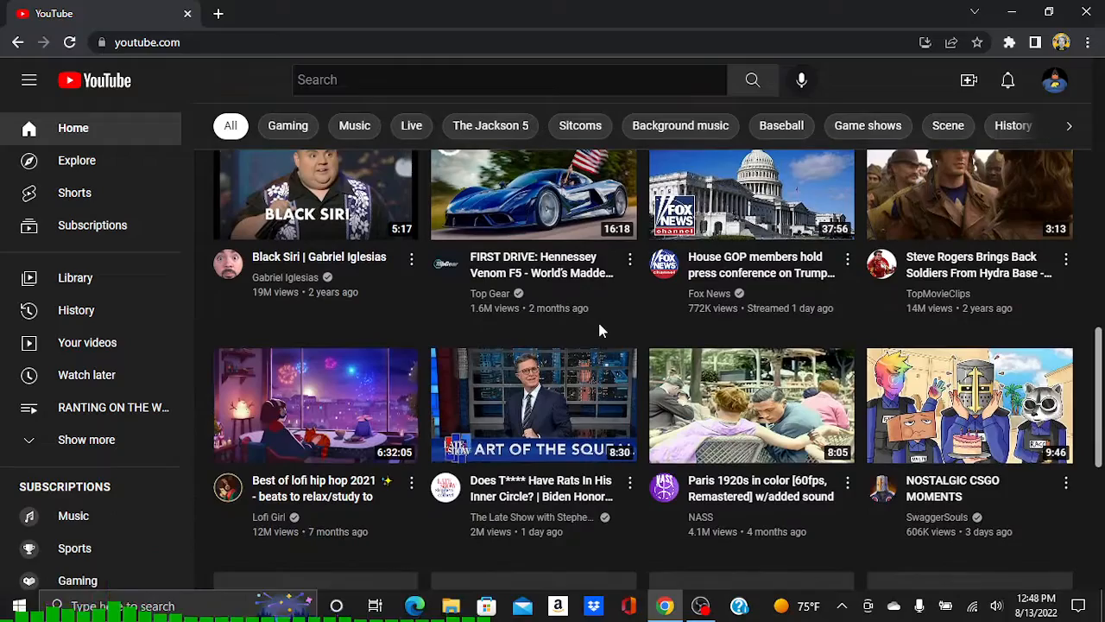
scroll(down, 3)
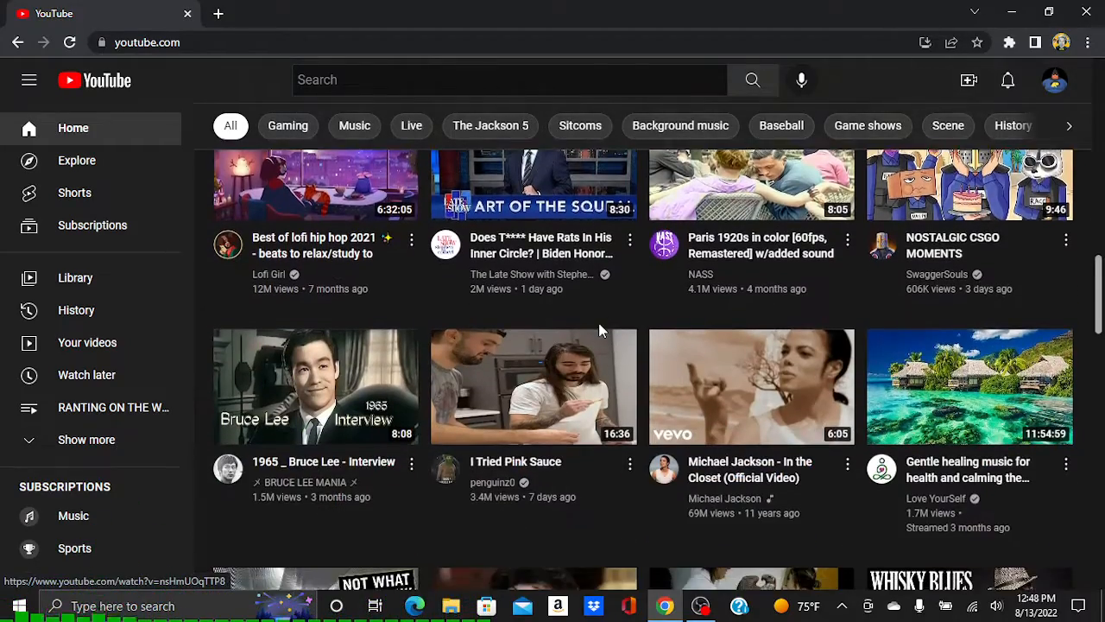
scroll(down, 3)
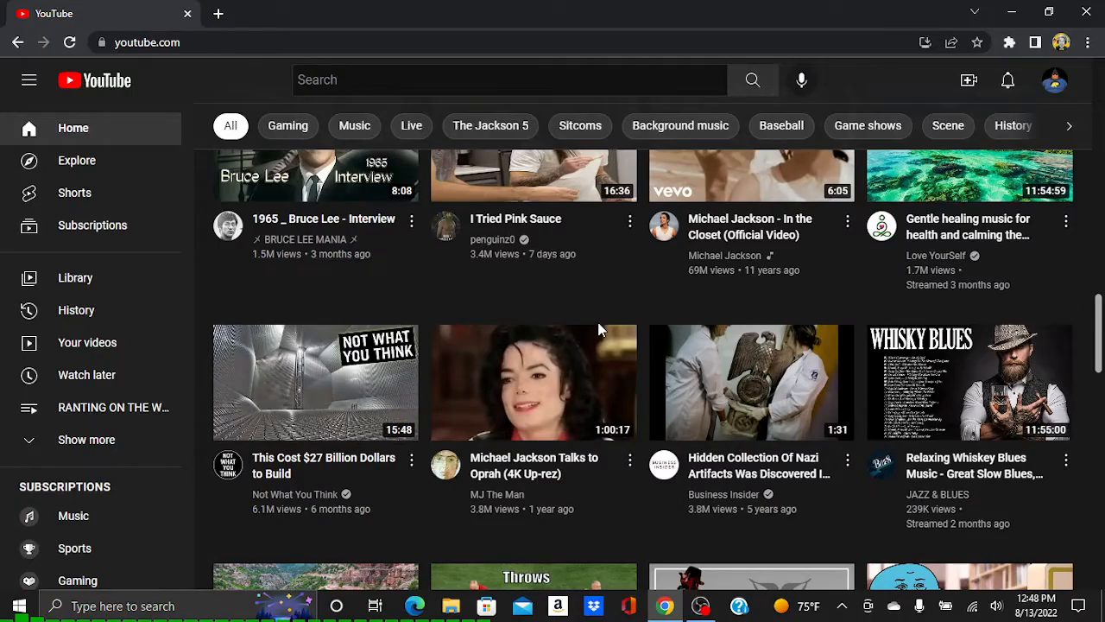
scroll(down, 3)
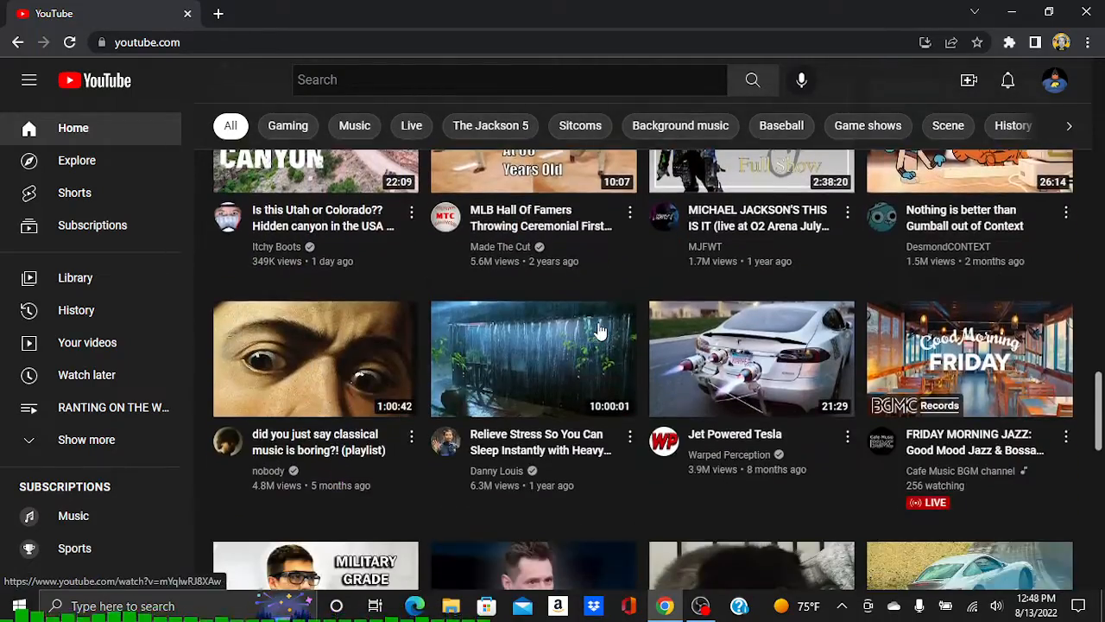
scroll(down, 3)
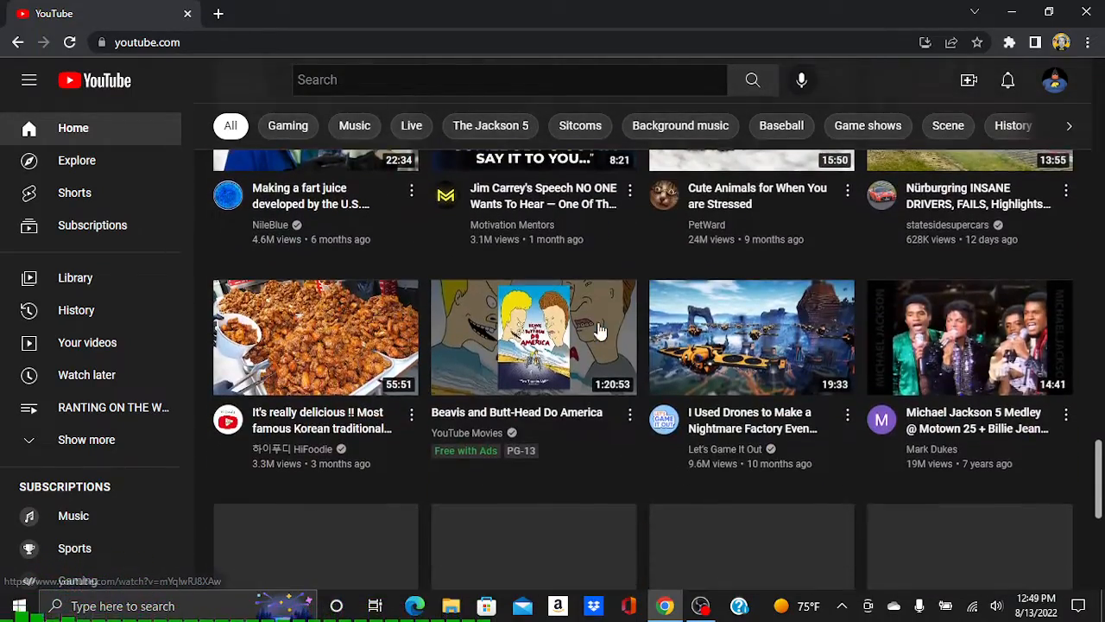
scroll(down, 3)
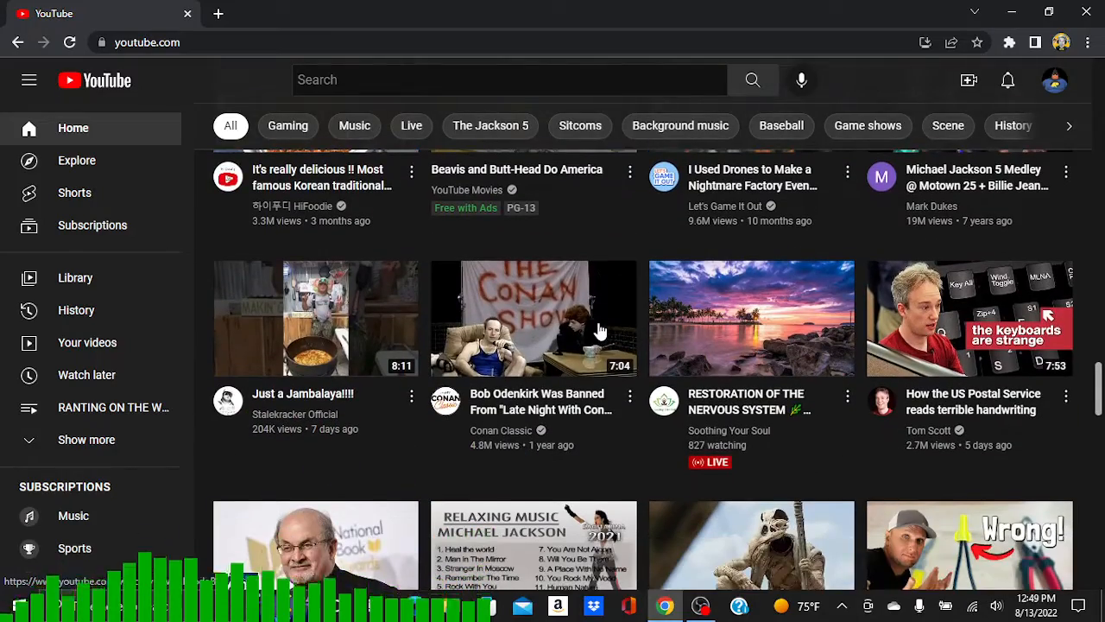
scroll(down, 3)
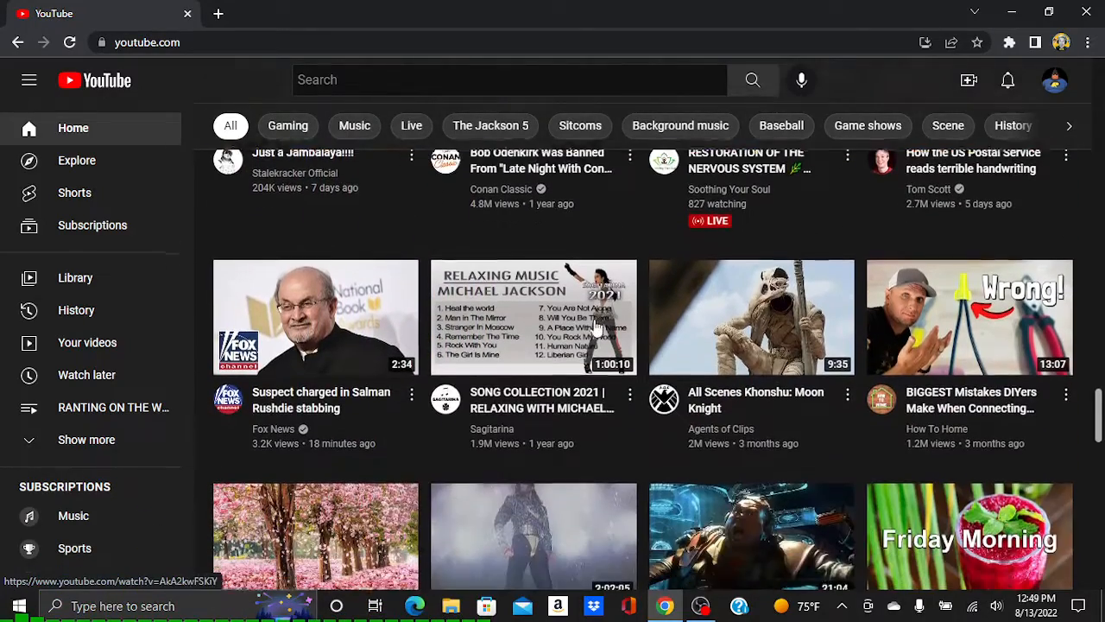
scroll(down, 3)
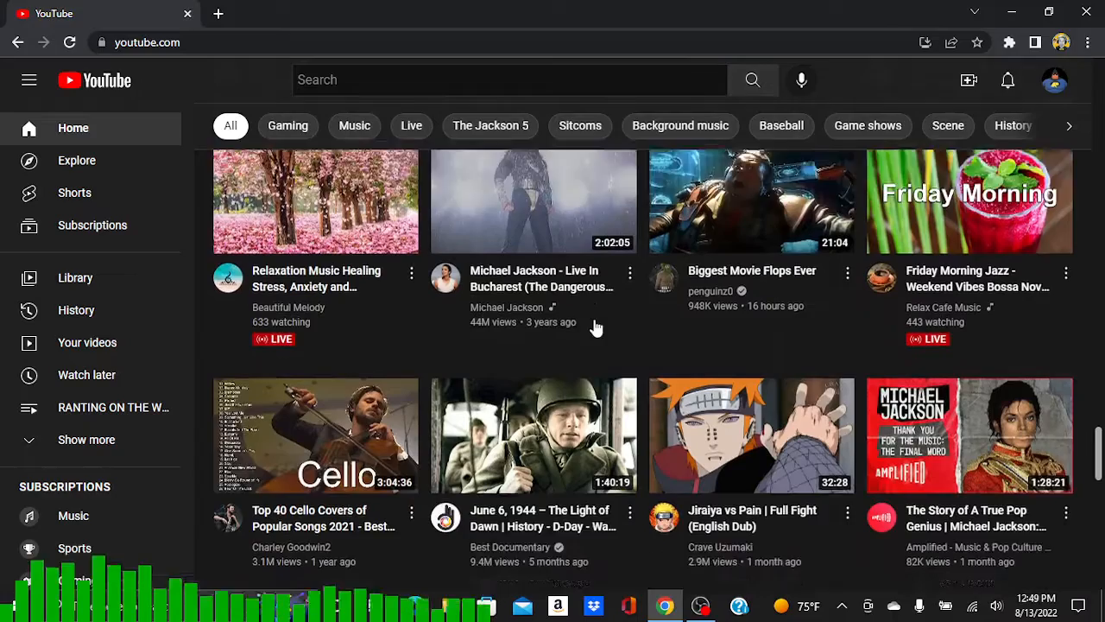
scroll(down, 3)
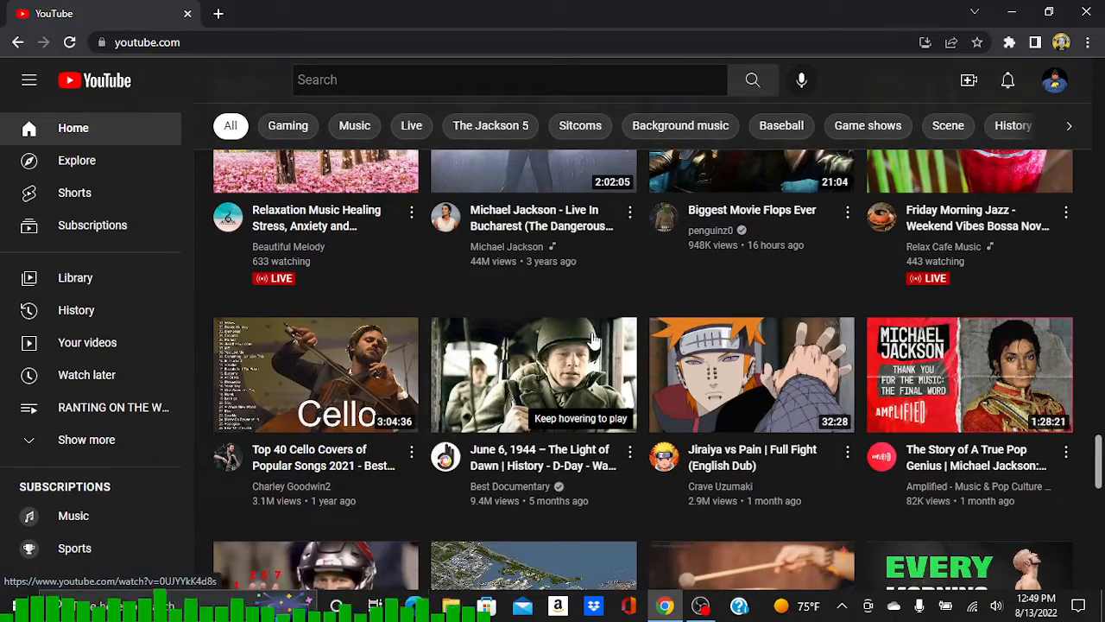
scroll(down, 3)
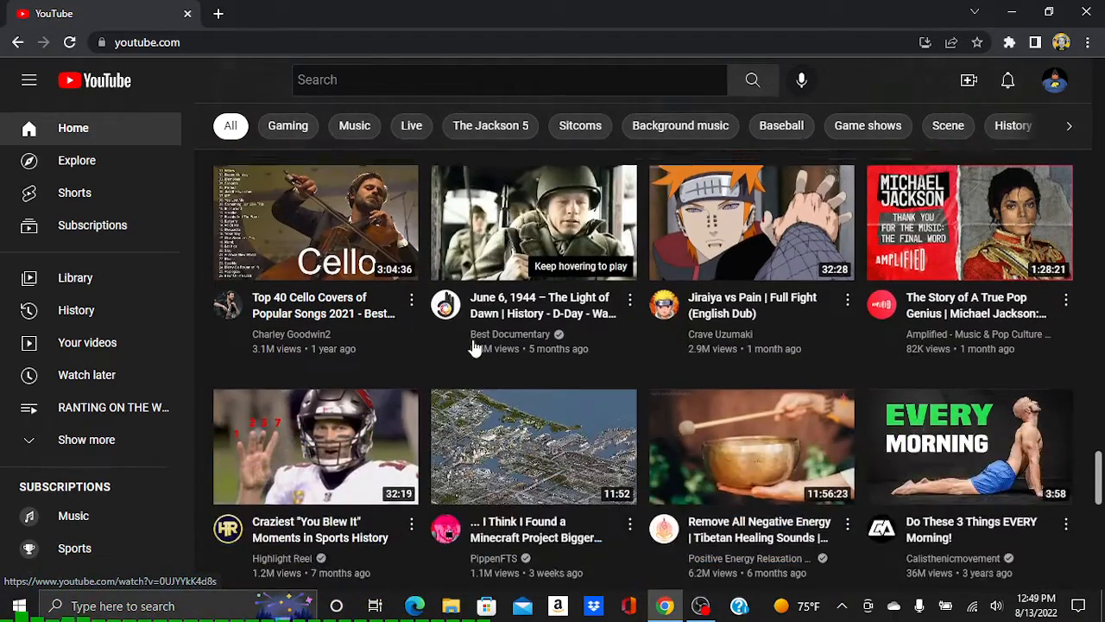
scroll(down, 3)
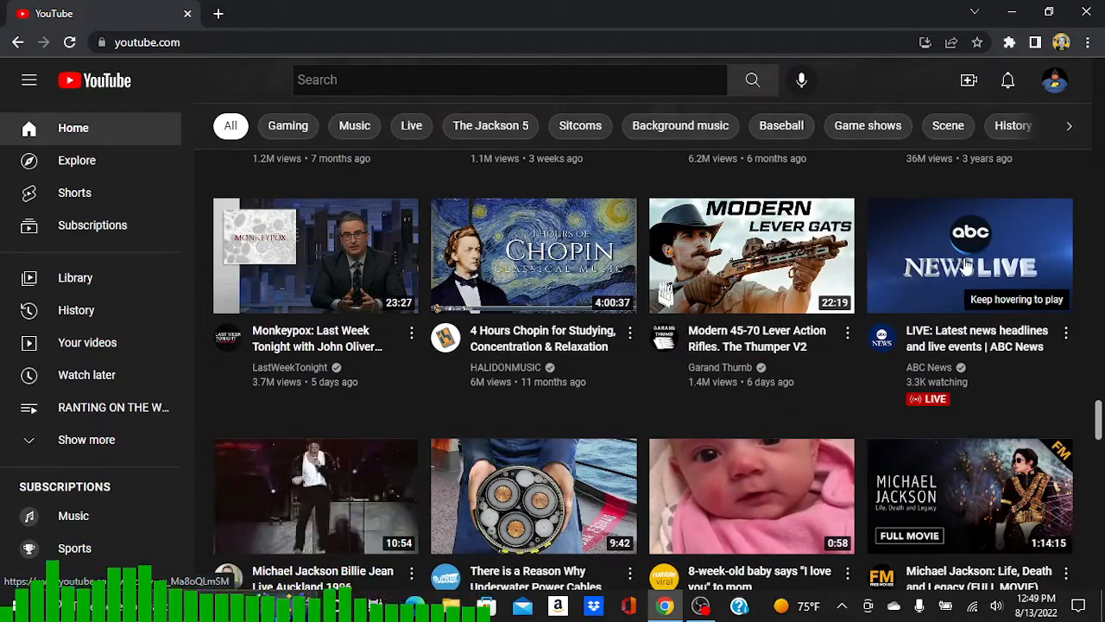
Step: Open the ABC News live headlines stream briefly, then return to the top of the home feed
click(971, 255)
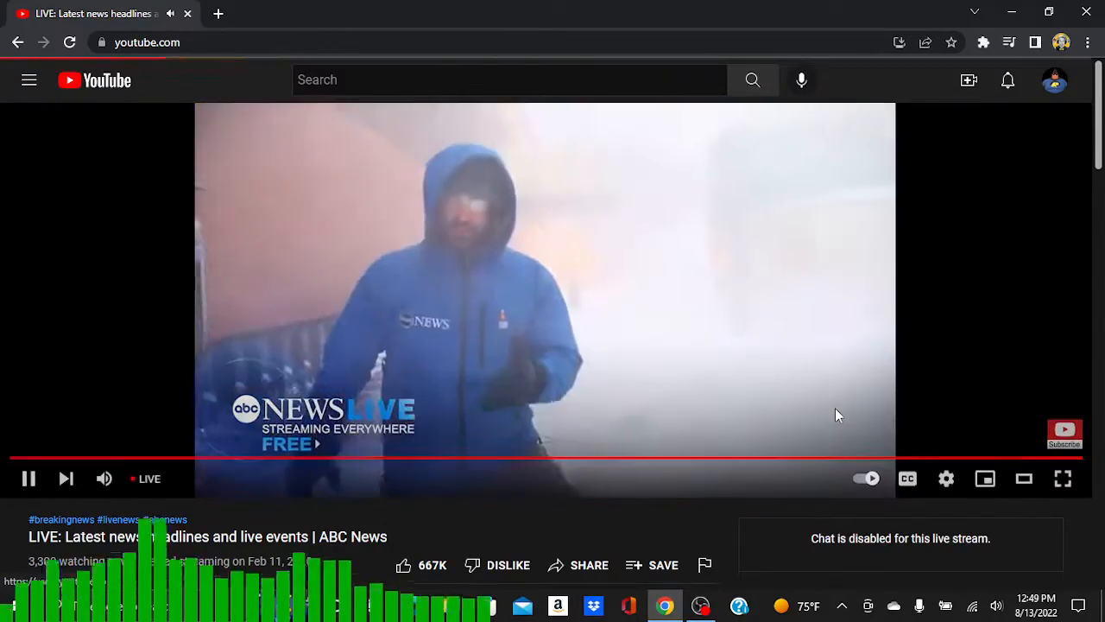
click(94, 80)
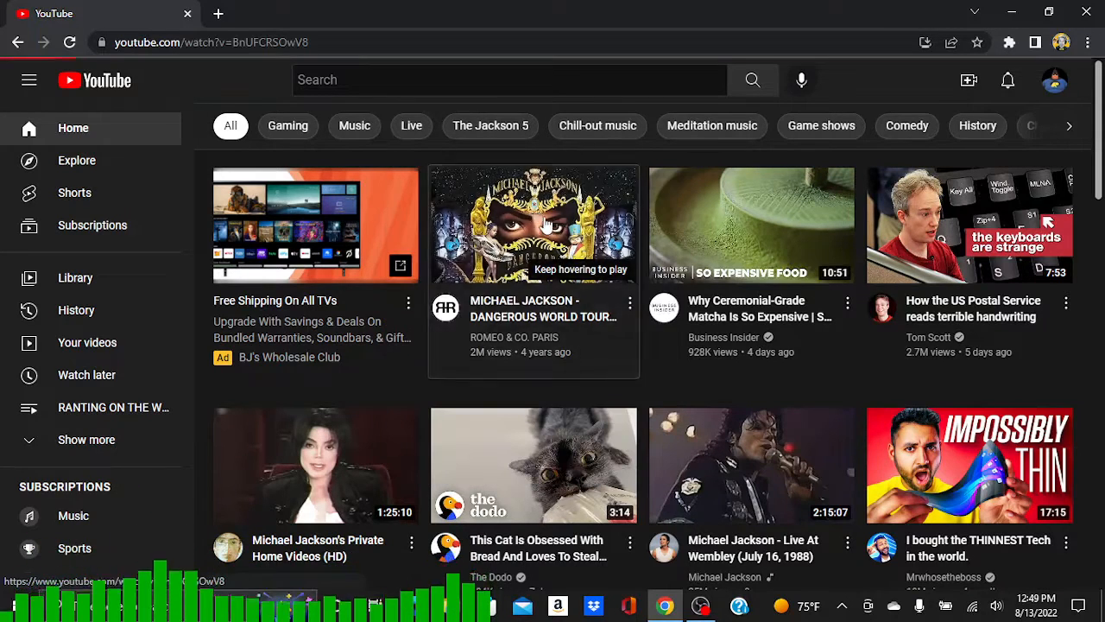
Step: Play the 'MICHAEL JACKSON - DANGEROUS WORLD TOUR' concert and seek to about 1:15
click(533, 225)
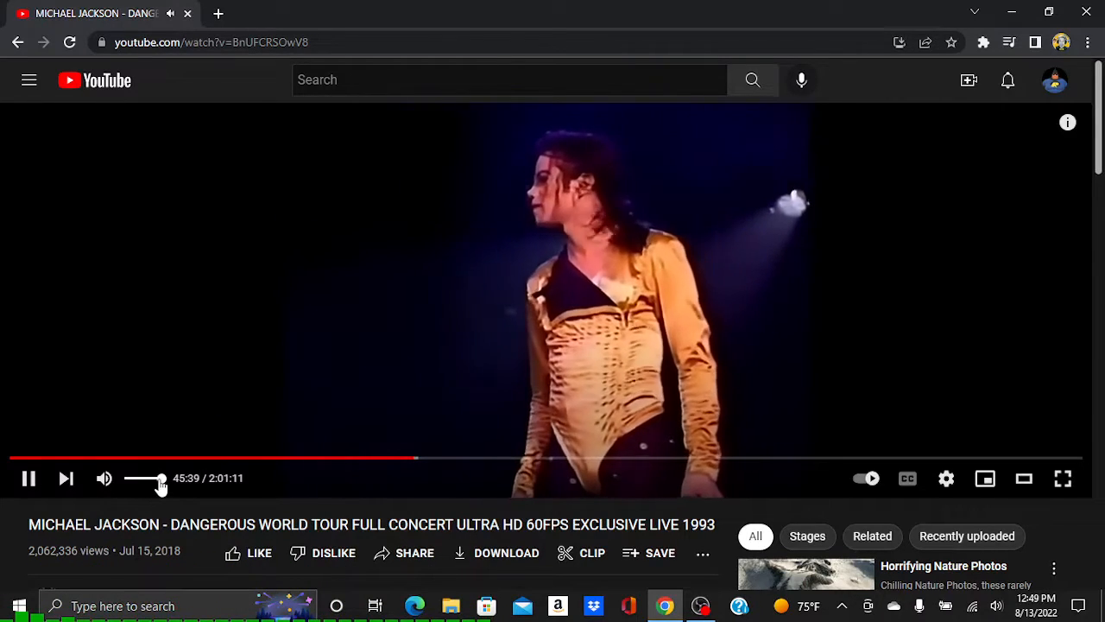
mouse_move(531, 459)
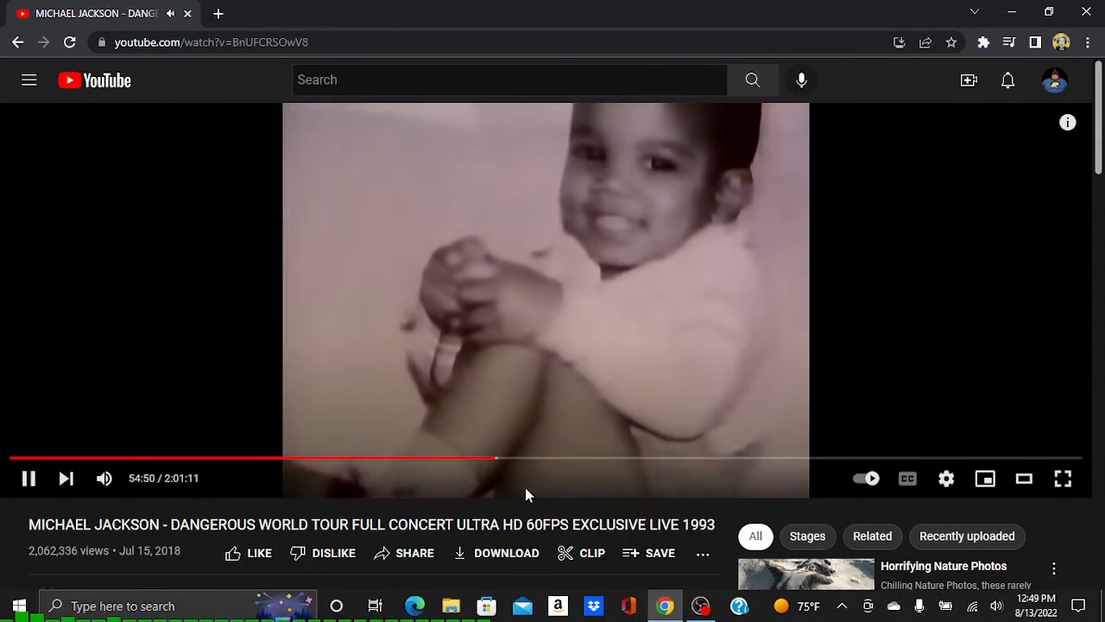
click(585, 459)
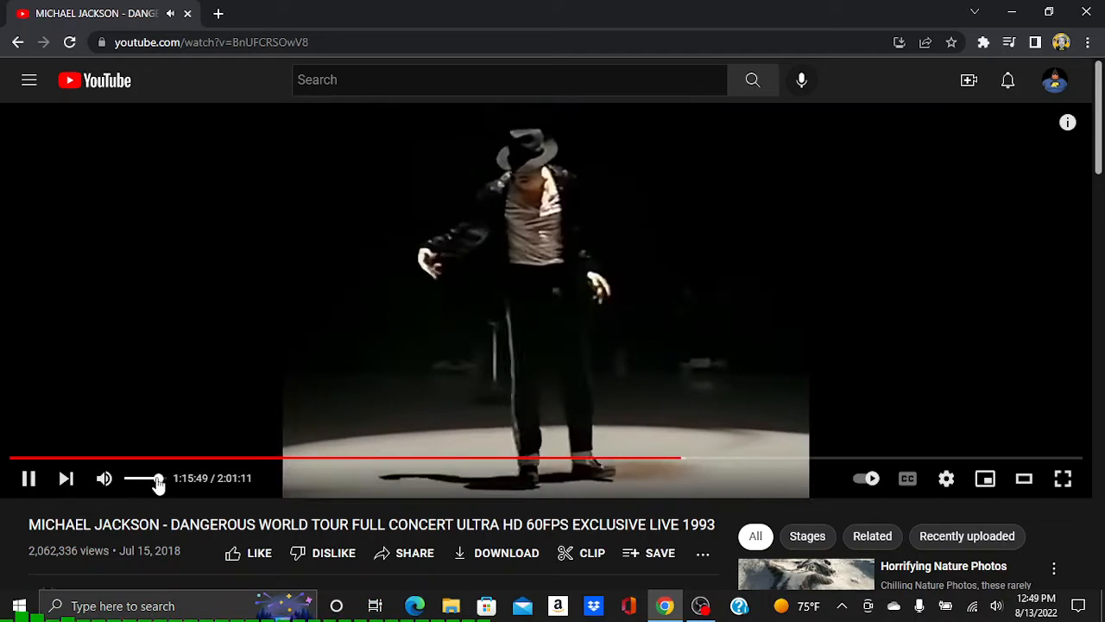
mouse_move(566, 23)
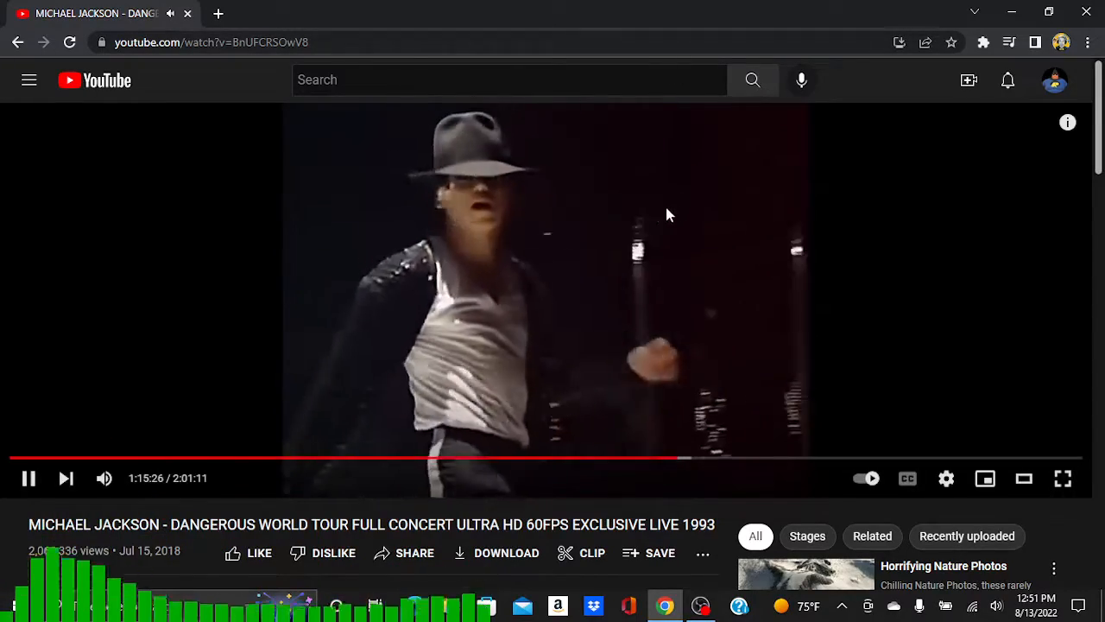
mouse_move(684, 463)
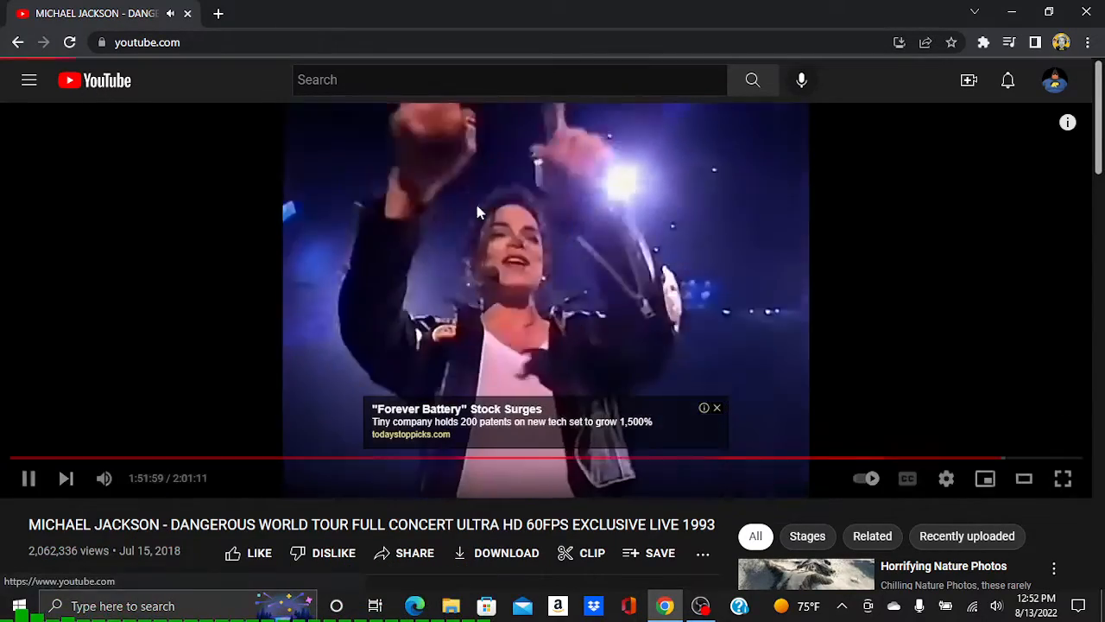
Step: Go back to YouTube Home and scroll down through several rows of recommendations
click(93, 80)
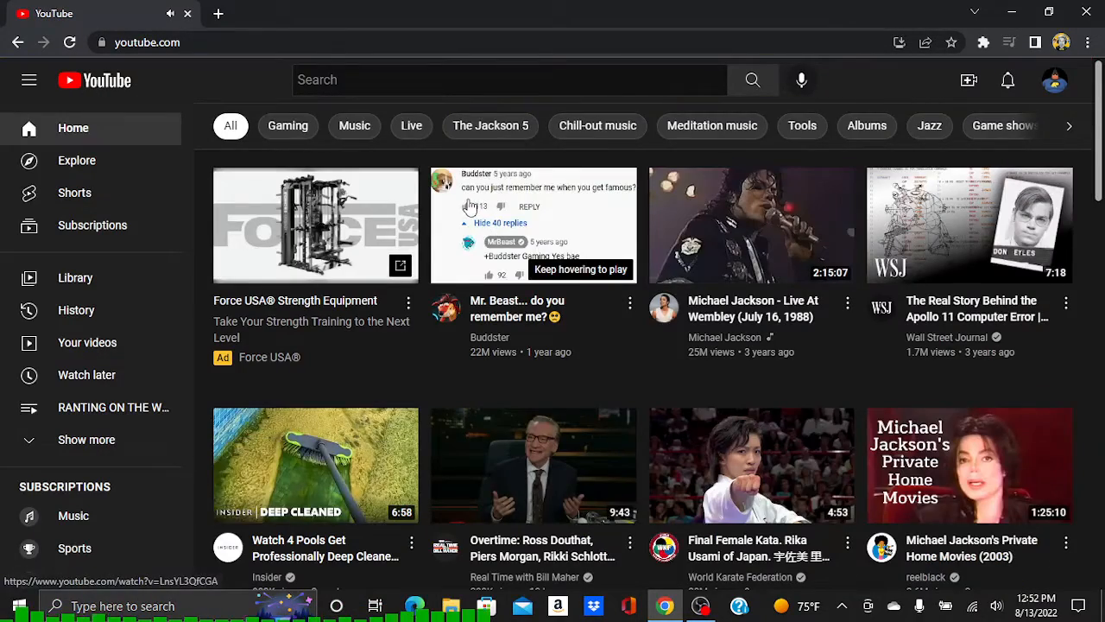
scroll(down, 3)
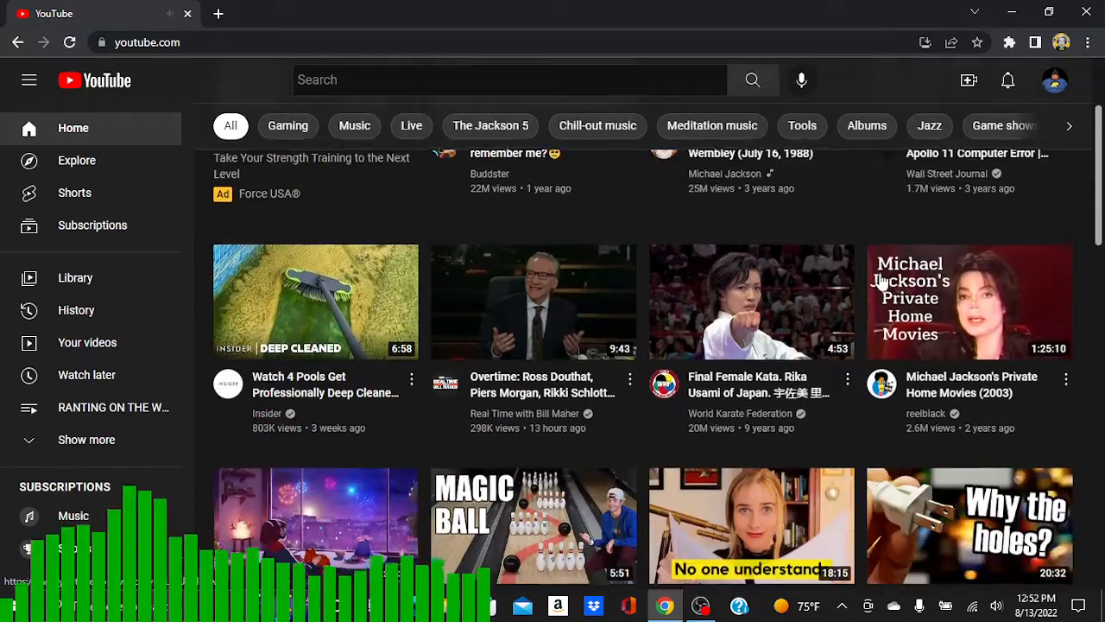
scroll(down, 3)
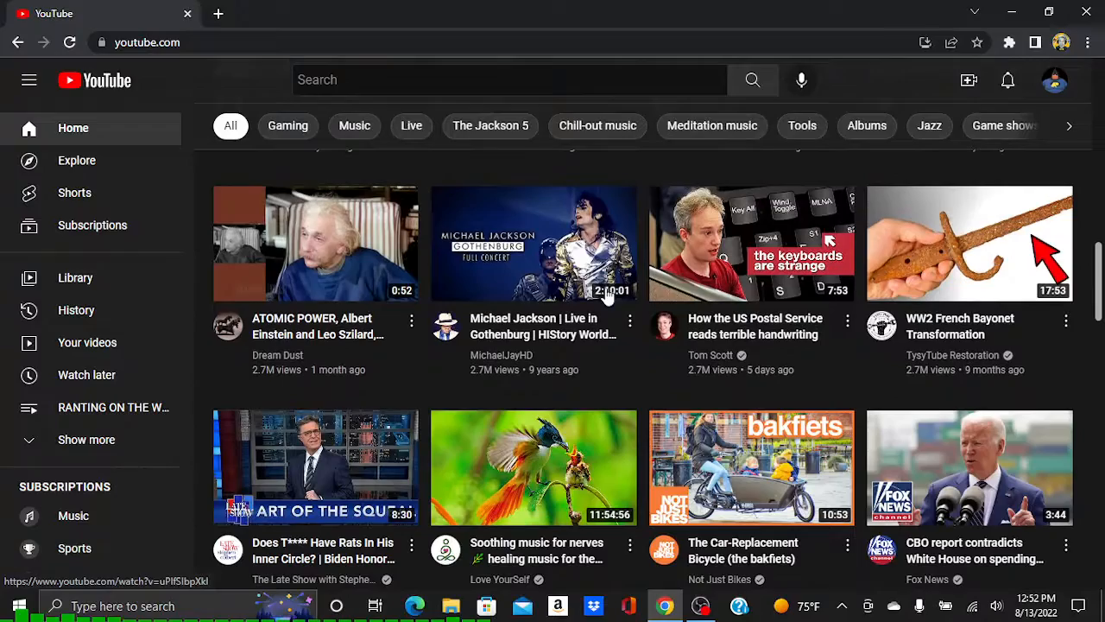
scroll(down, 3)
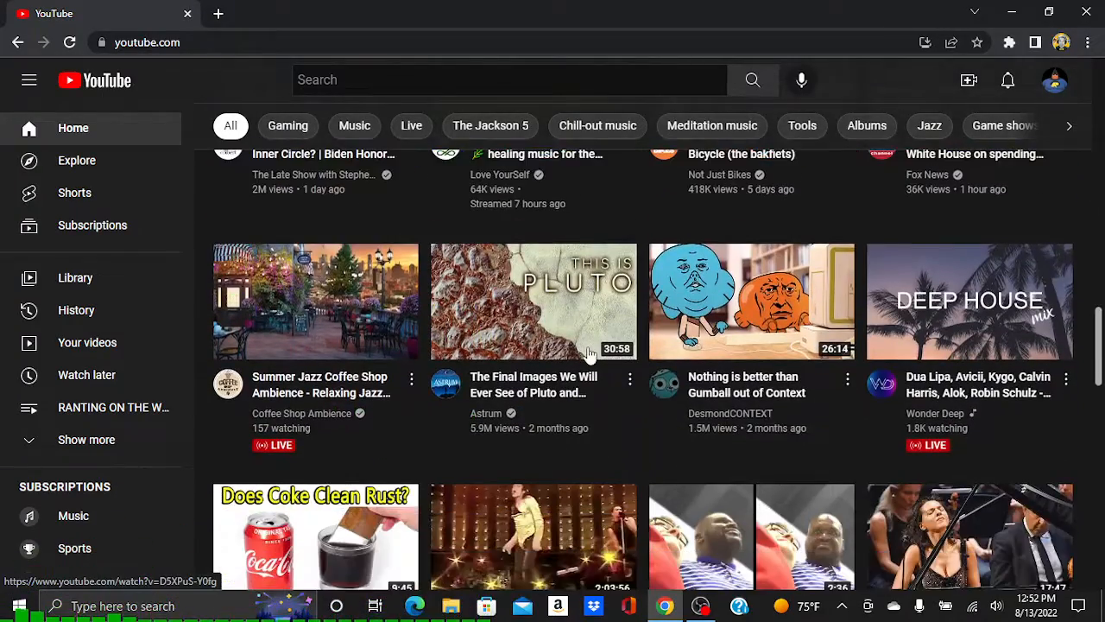
scroll(down, 3)
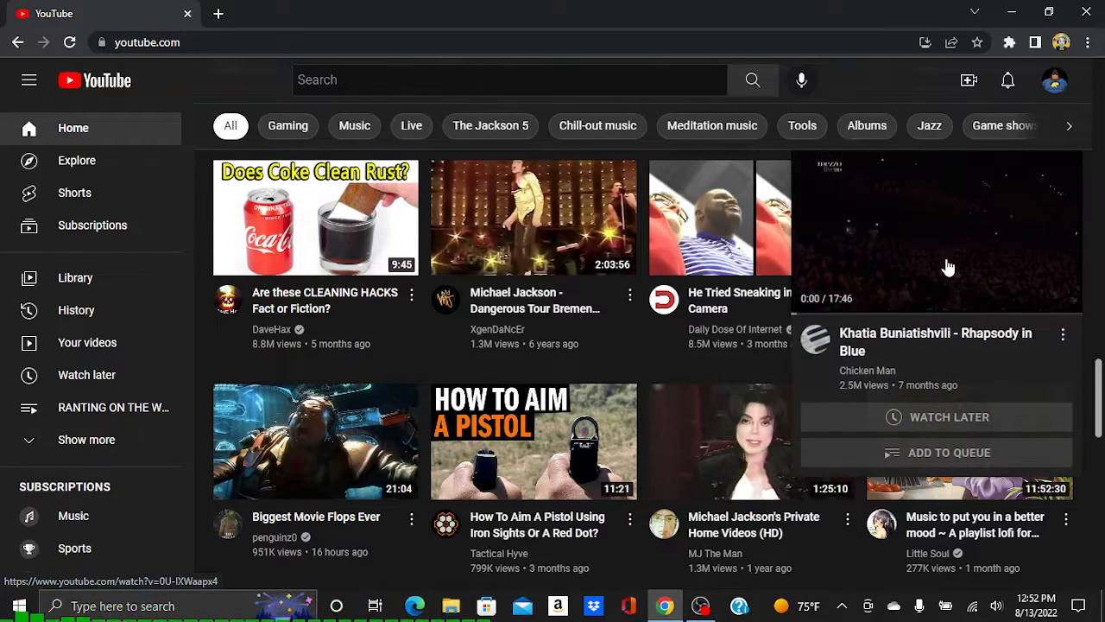
mouse_move(760, 235)
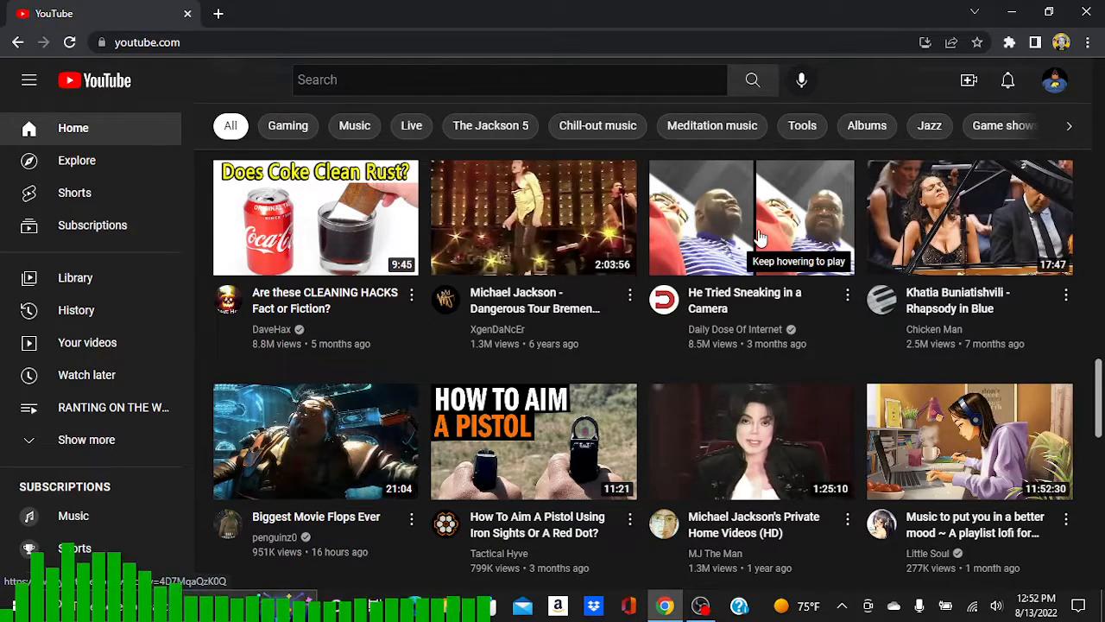
mouse_move(438, 378)
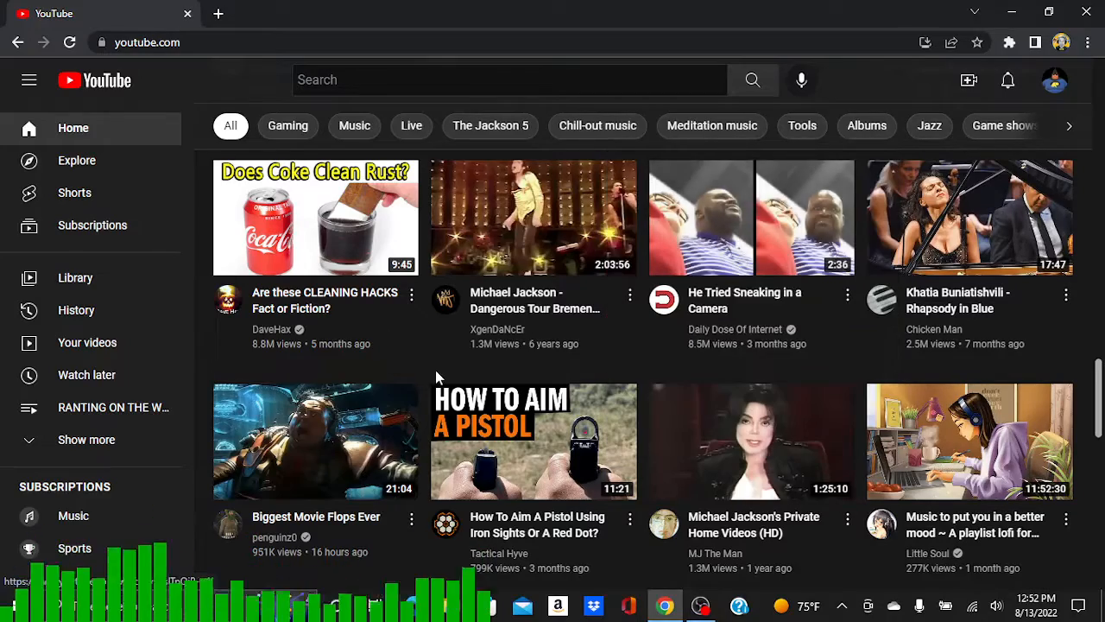
scroll(down, 3)
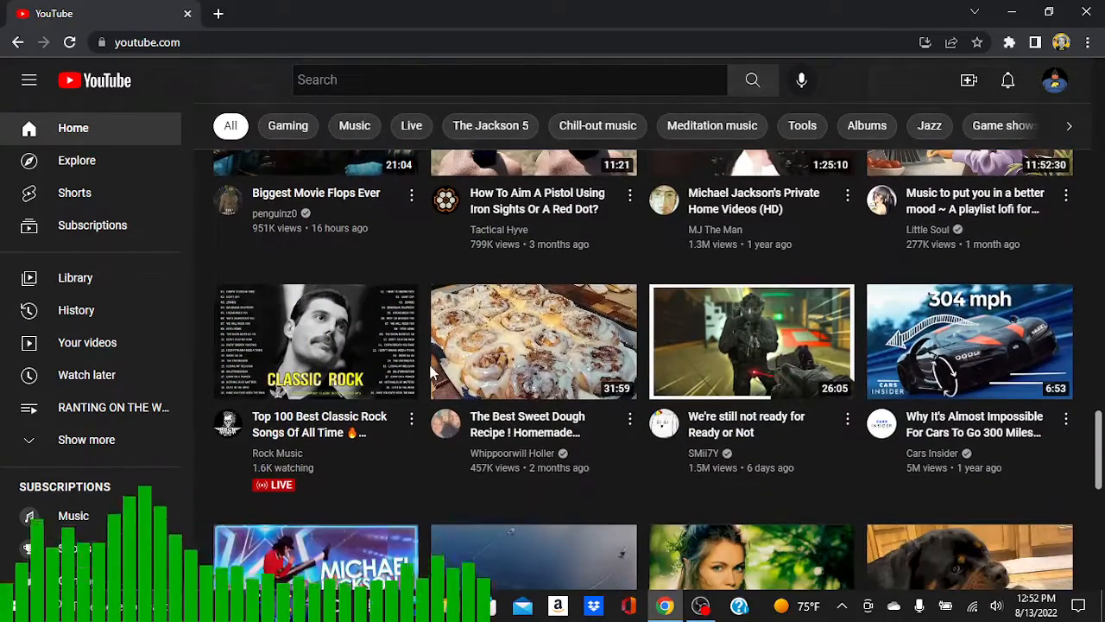
mouse_move(483, 163)
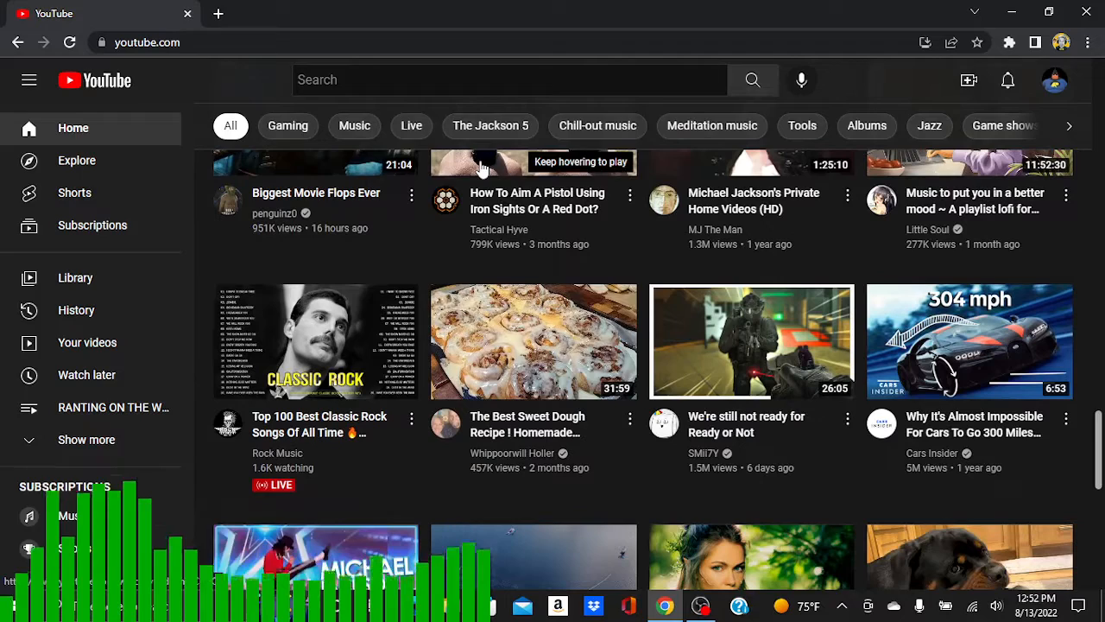
mouse_move(698, 7)
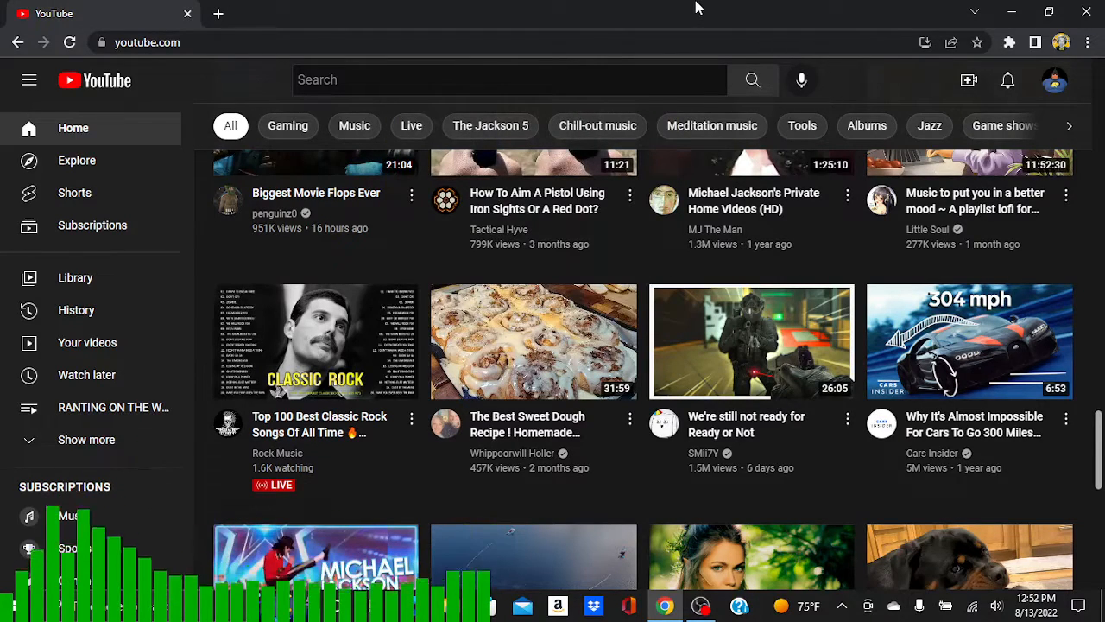